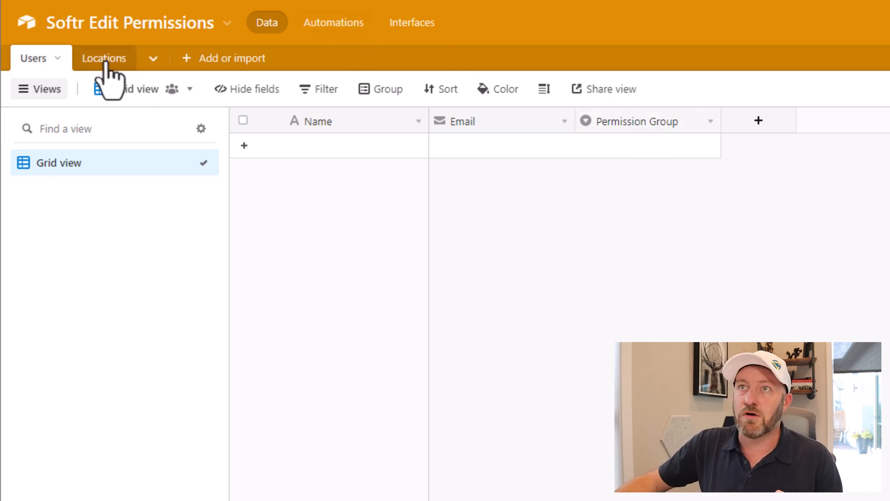
# Step: Switch to the Locations table listing Maui, Aruba and Bahamas
pyautogui.click(103, 58)
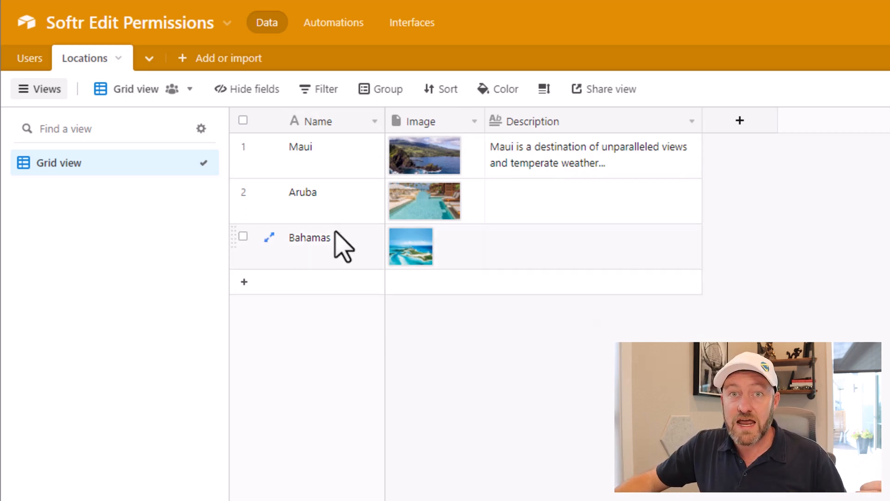
pyautogui.moveTo(594, 242)
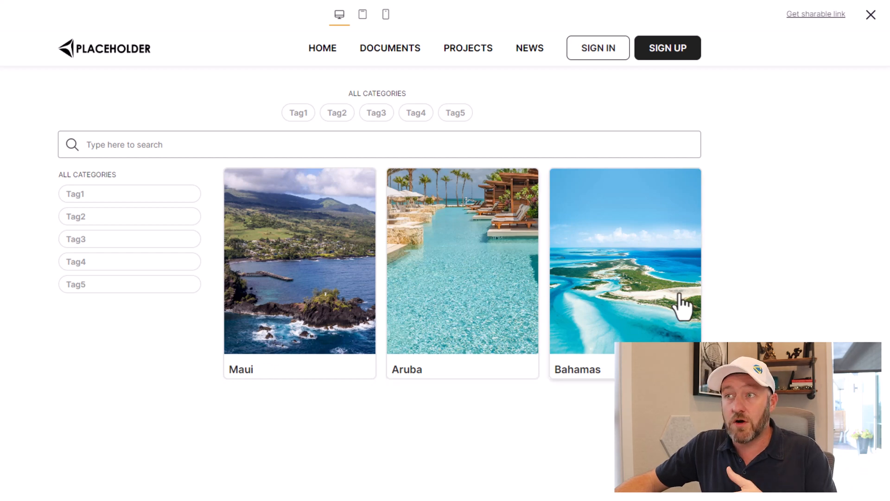
pyautogui.moveTo(658, 281)
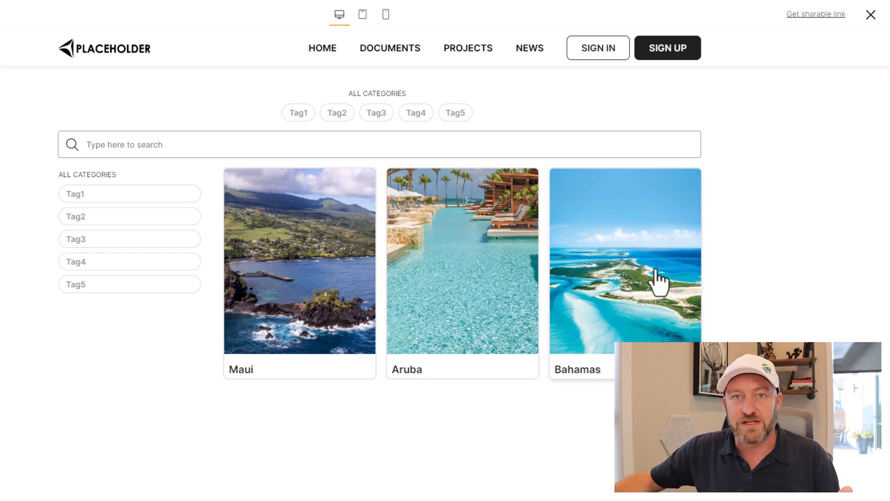
pyautogui.moveTo(422, 275)
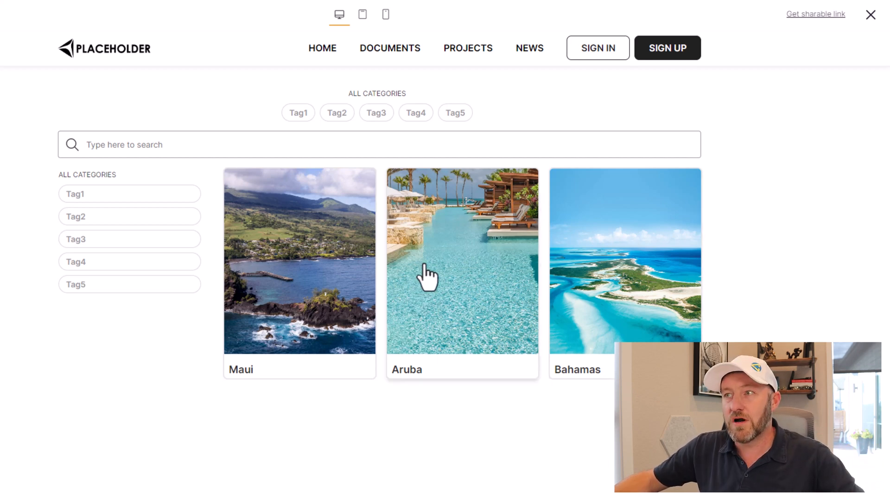
# Step: View the Aruba and Maui details pages from the preview's location cards
pyautogui.click(462, 261)
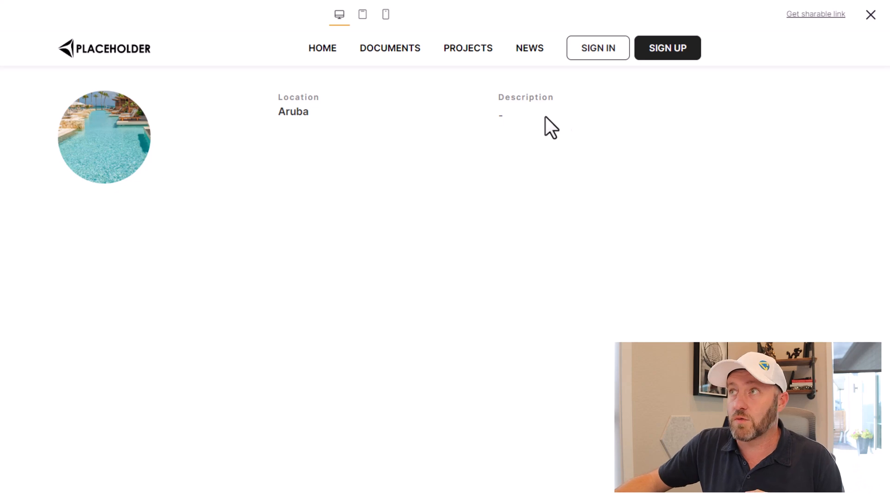
pyautogui.moveTo(524, 123)
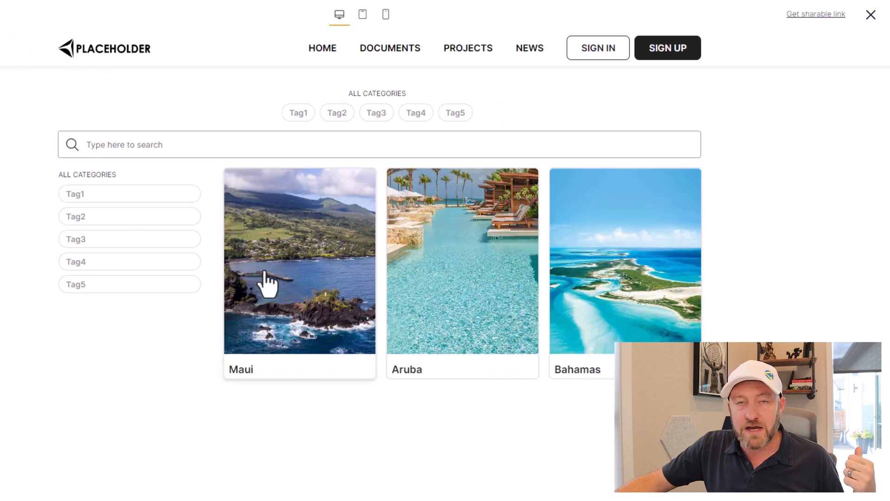
pyautogui.click(299, 261)
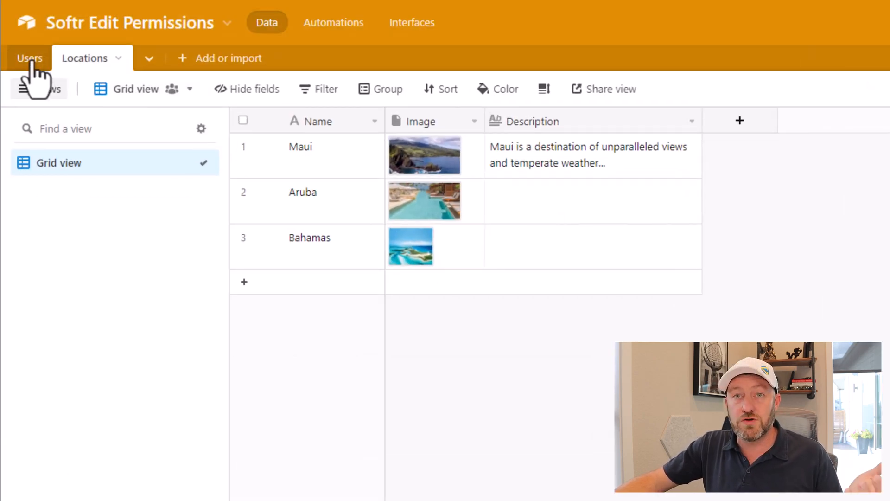
# Step: In the Users table, start entering Description in the new user's Permission Group cell
pyautogui.click(29, 58)
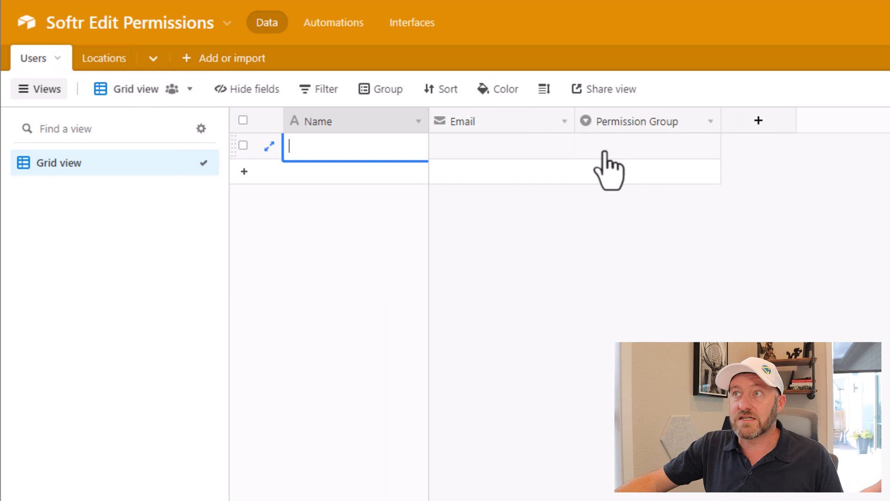
pyautogui.click(647, 145)
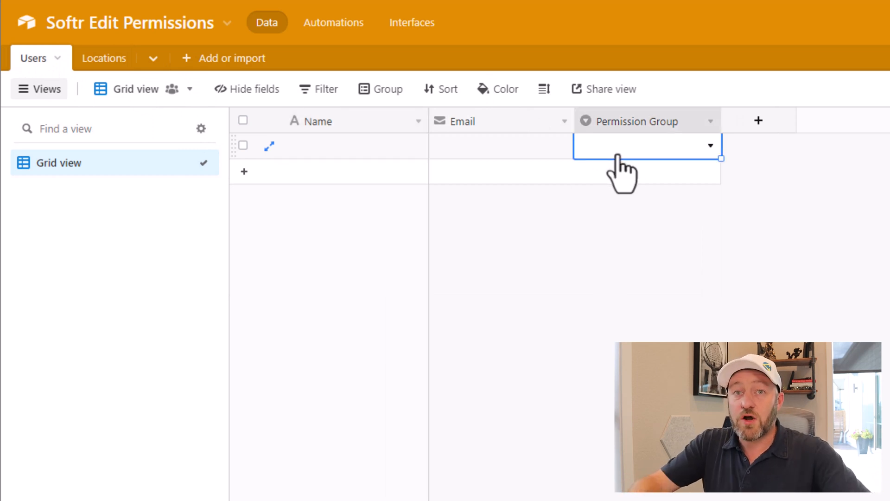
pyautogui.write('Descr')
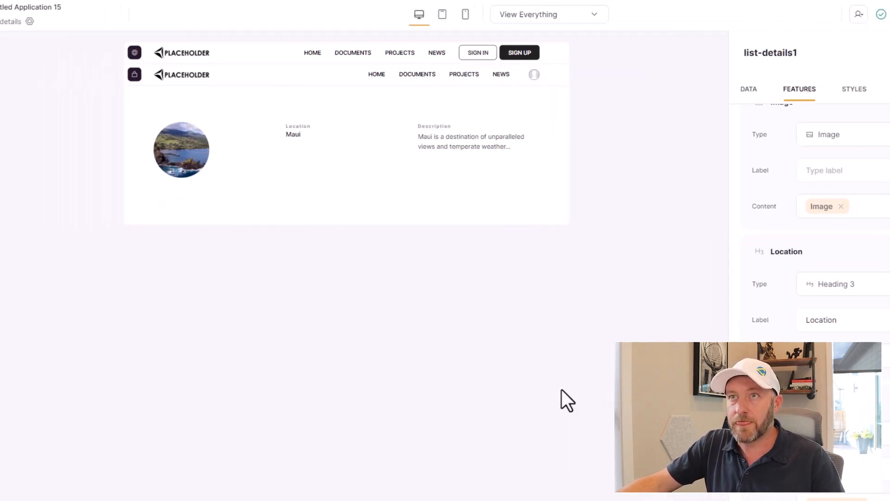
# Step: Sync app users to the Users table of the Softr Edit Permissions base
pyautogui.click(26, 162)
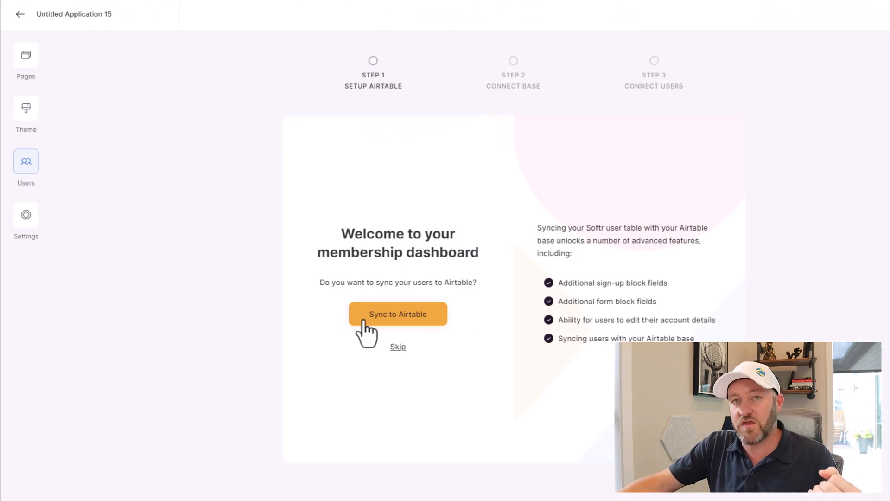
pyautogui.click(398, 314)
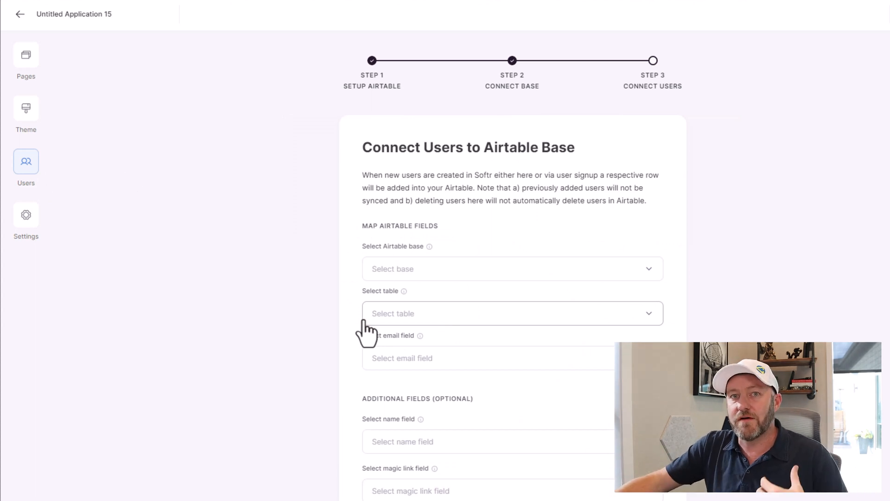
pyautogui.moveTo(412, 278)
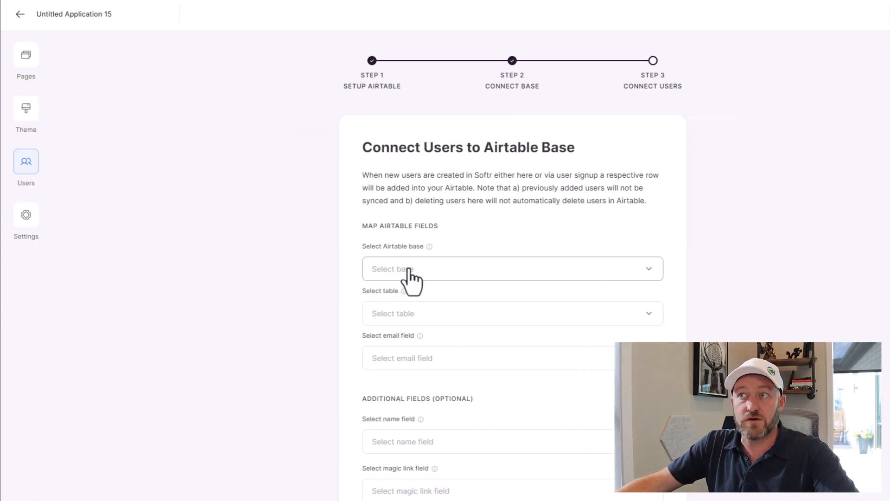
pyautogui.click(510, 268)
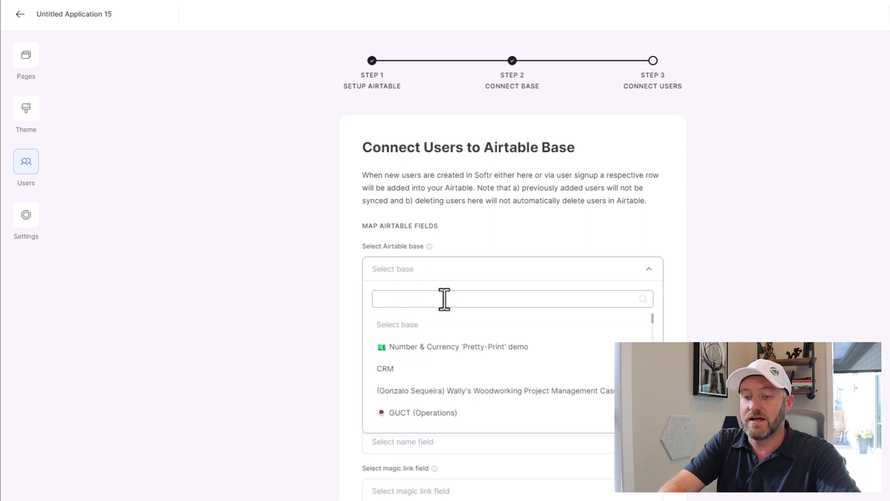
pyautogui.write('softr ed')
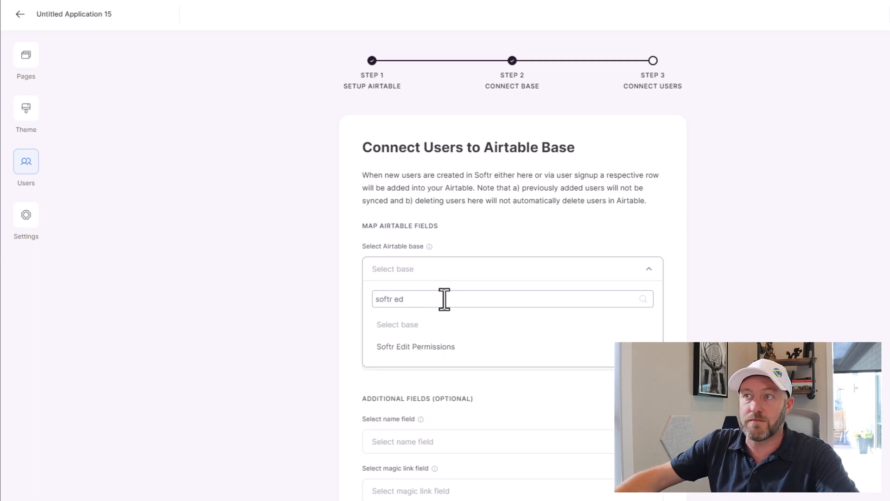
pyautogui.click(416, 346)
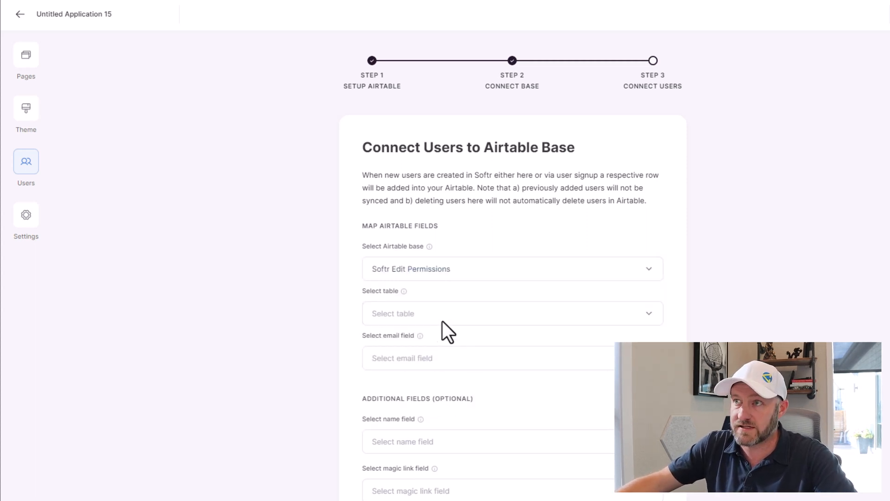
pyautogui.click(511, 313)
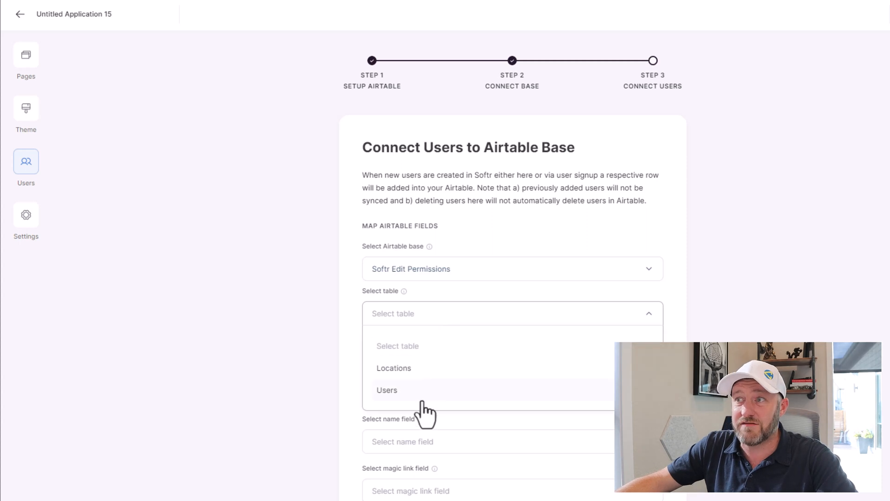
pyautogui.click(386, 390)
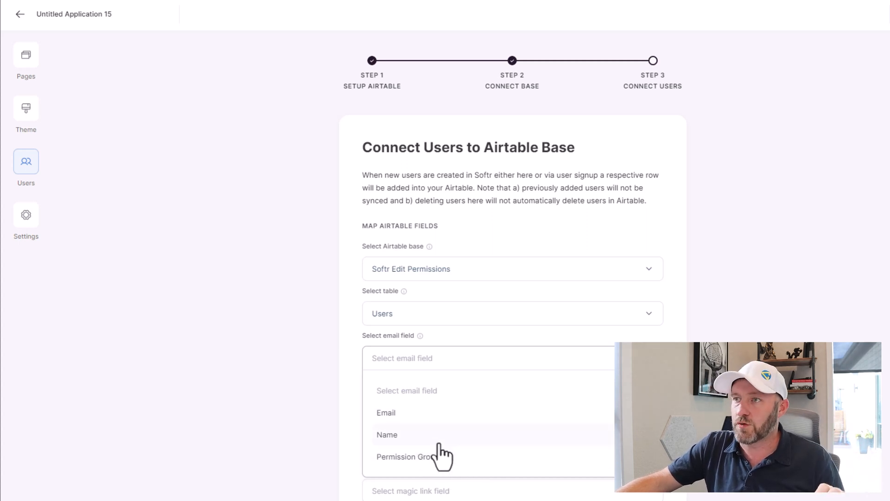
# Step: Map user emails to Email and names to Name, then save the sync settings
pyautogui.click(386, 412)
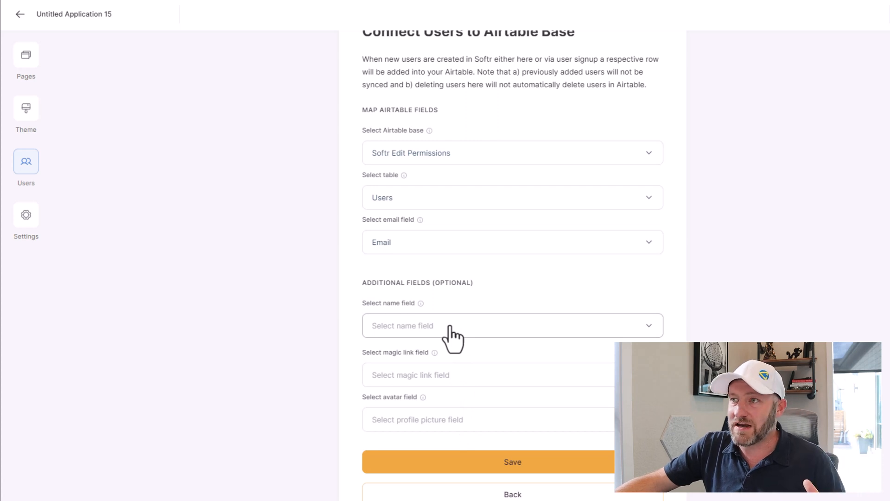
pyautogui.click(511, 325)
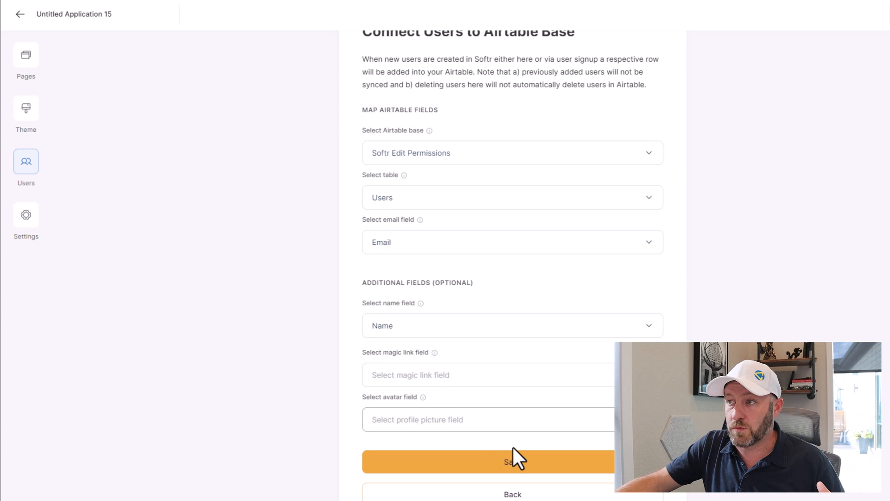
pyautogui.click(512, 462)
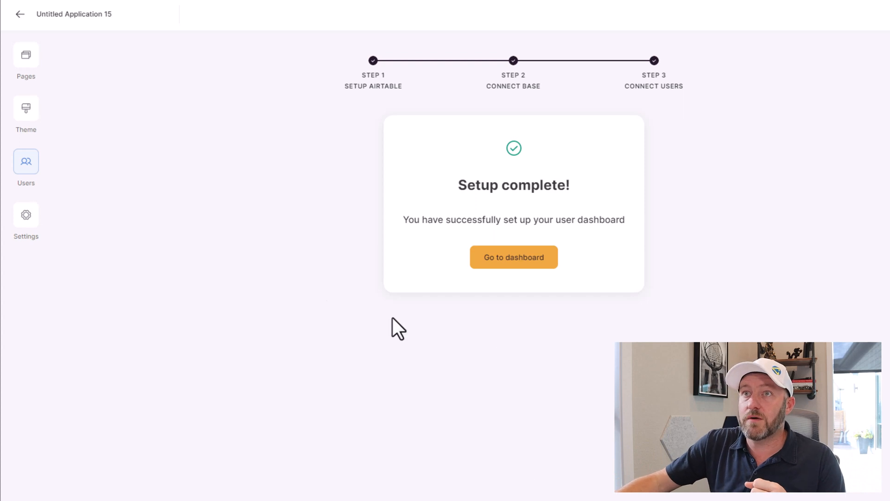
pyautogui.click(513, 257)
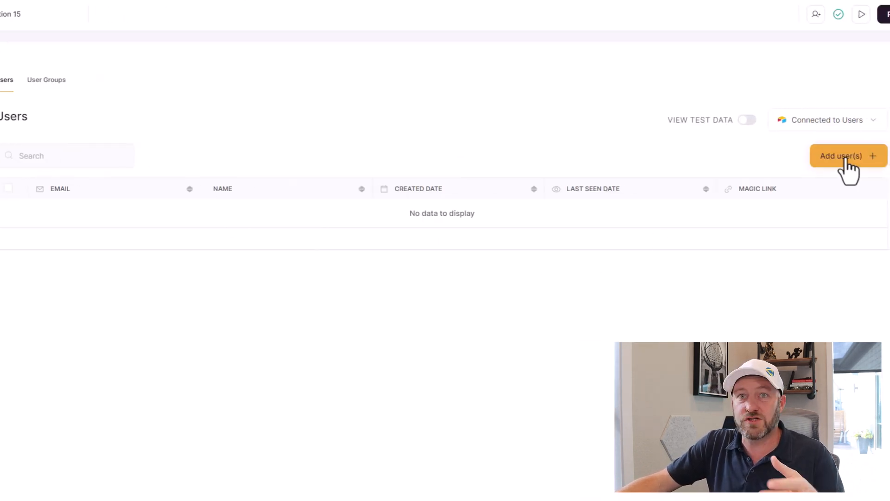
pyautogui.click(847, 155)
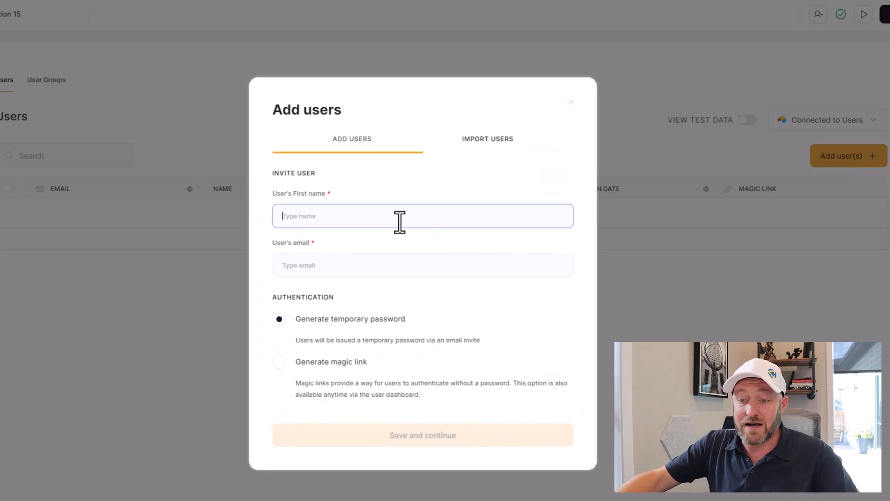
pyautogui.write('Gareth')
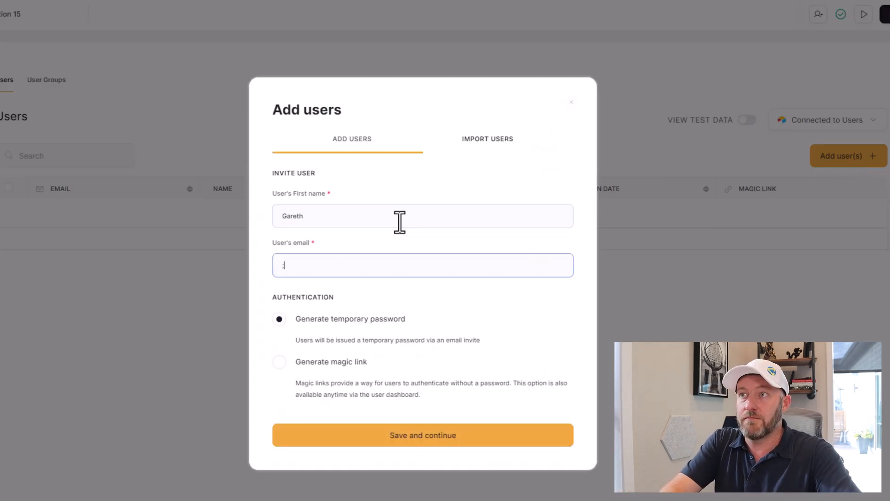
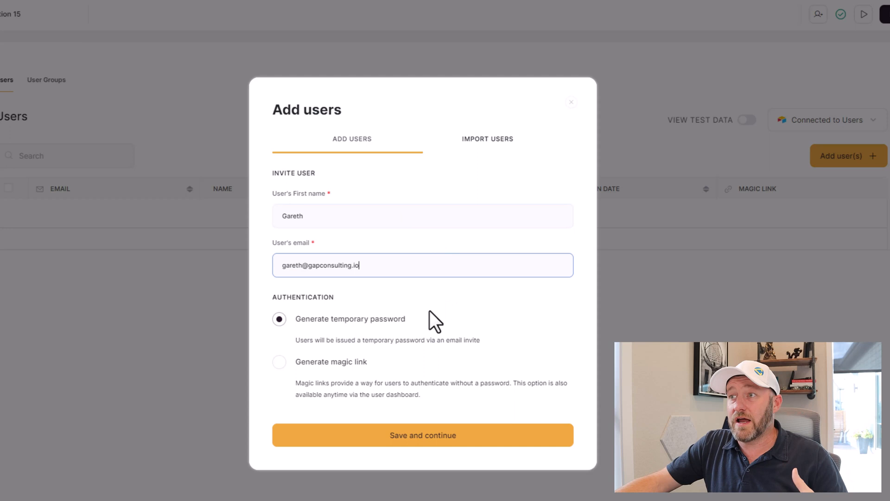
pyautogui.click(279, 362)
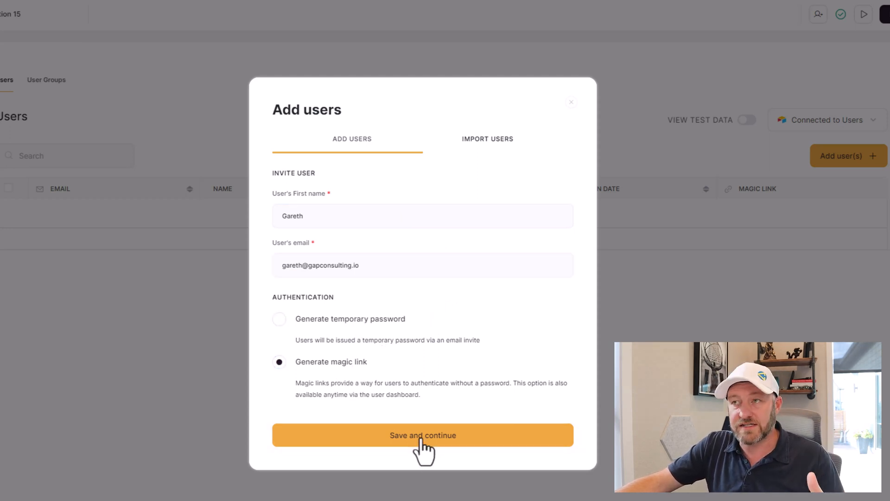
pyautogui.click(422, 435)
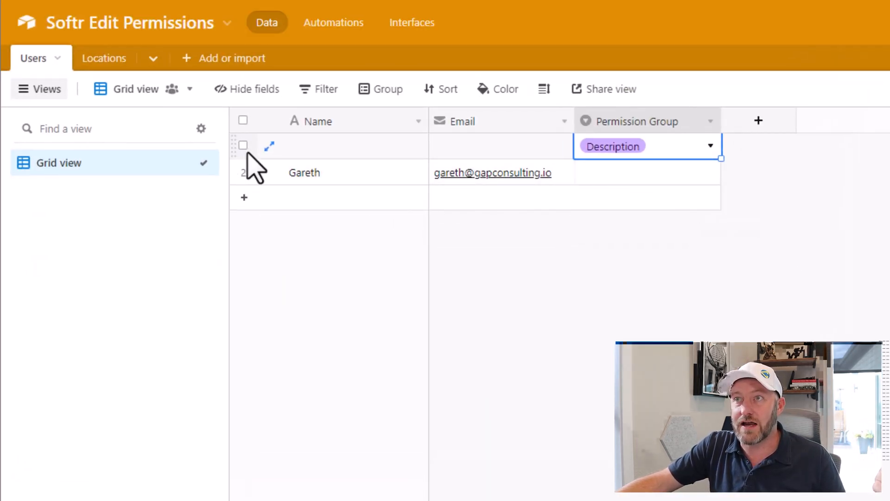
# Step: Delete the blank user record and set Gareth's Permission Group to Description
pyautogui.rightClick(243, 146)
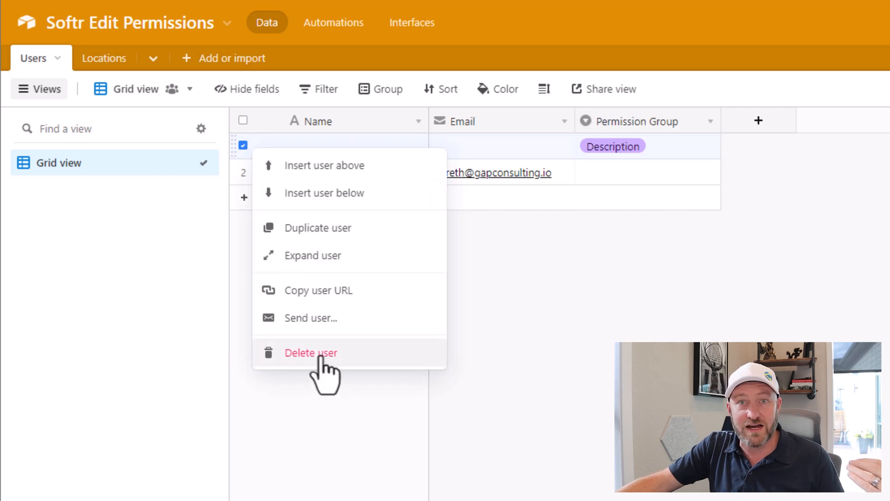
pyautogui.click(310, 353)
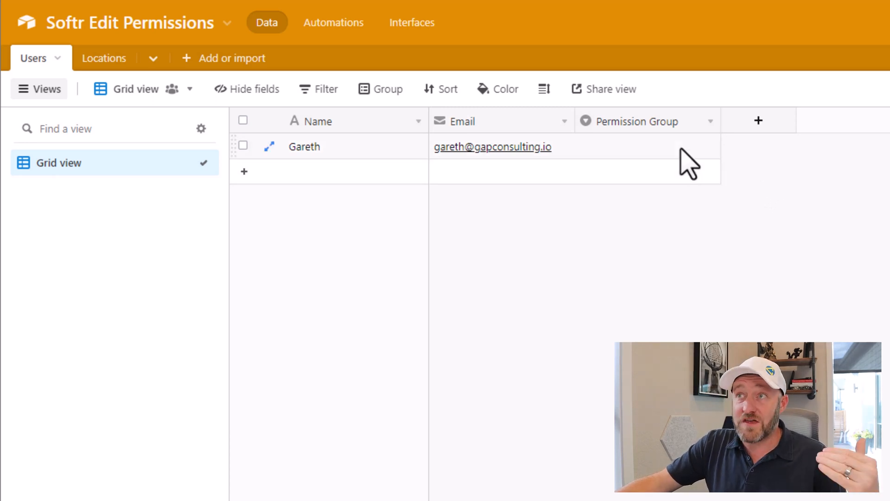
pyautogui.click(647, 147)
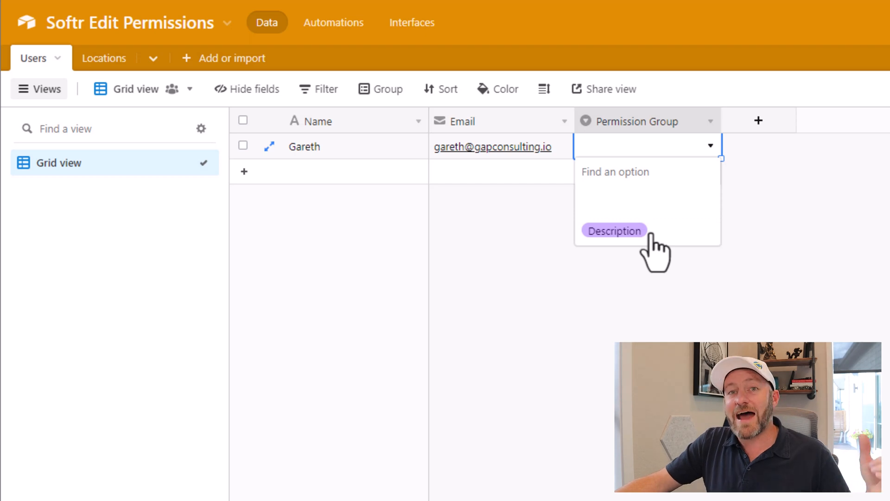
pyautogui.click(613, 231)
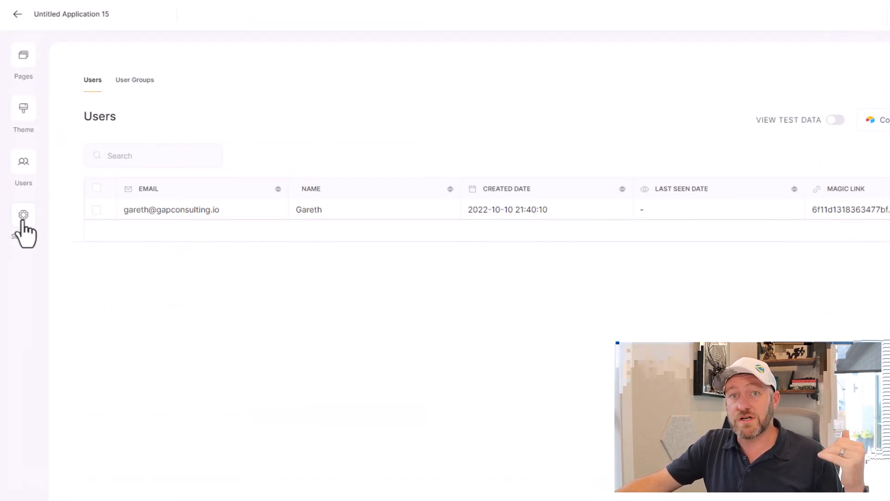
# Step: Go to User Groups in settings and start a new user group
pyautogui.click(23, 214)
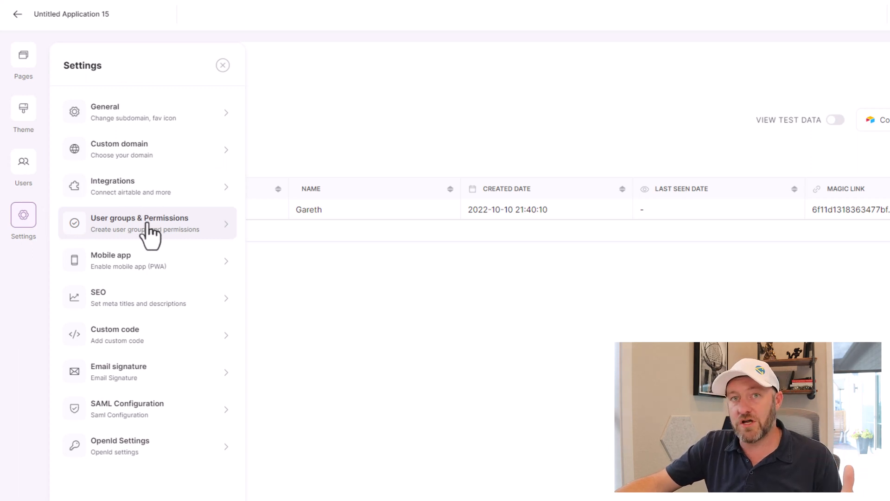
pyautogui.click(147, 223)
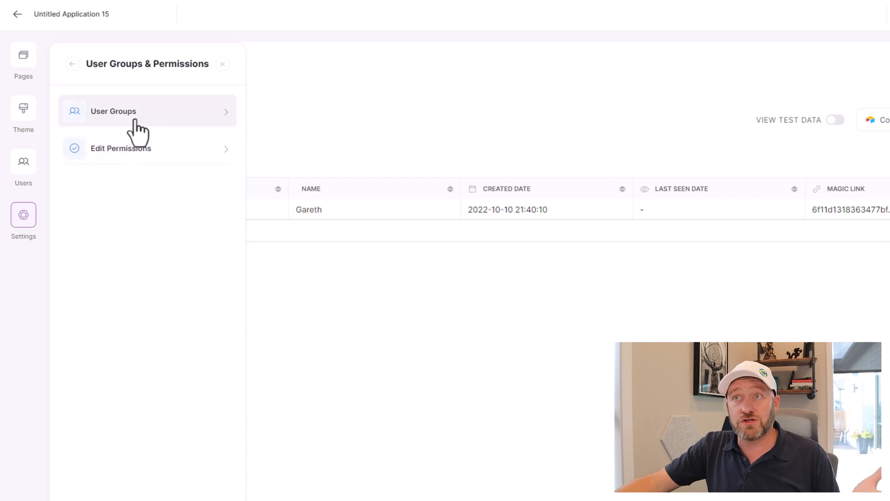
pyautogui.click(113, 110)
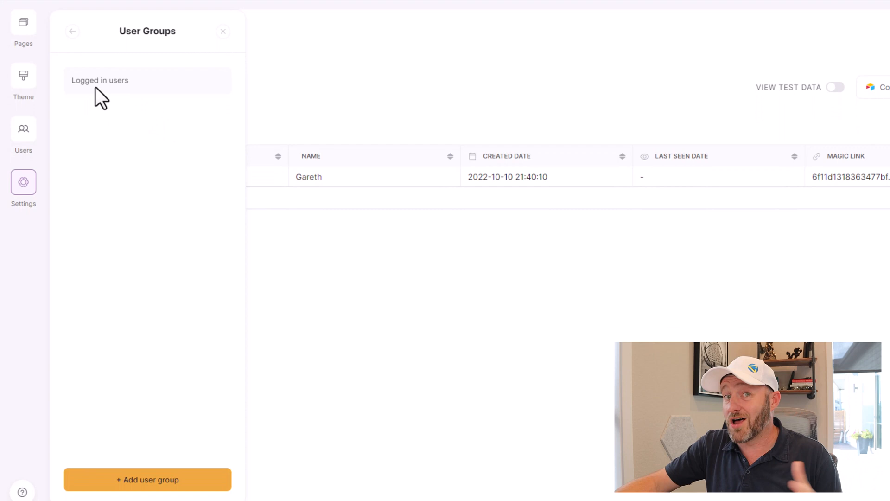
pyautogui.click(147, 479)
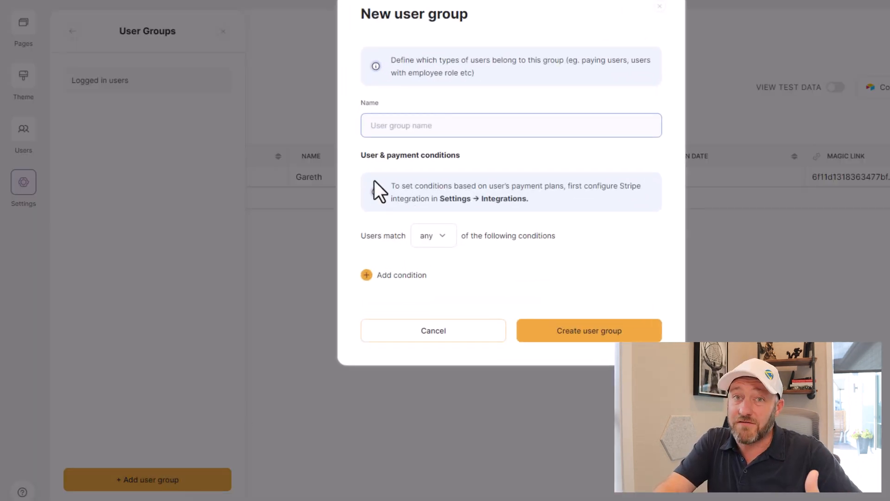
# Step: Name the group Description User Group and require matching all conditions
pyautogui.write('Description')
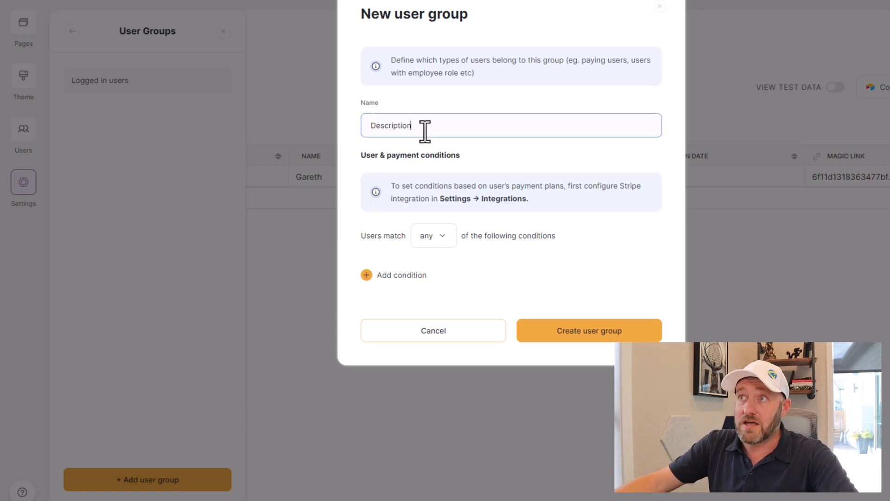
pyautogui.write('User')
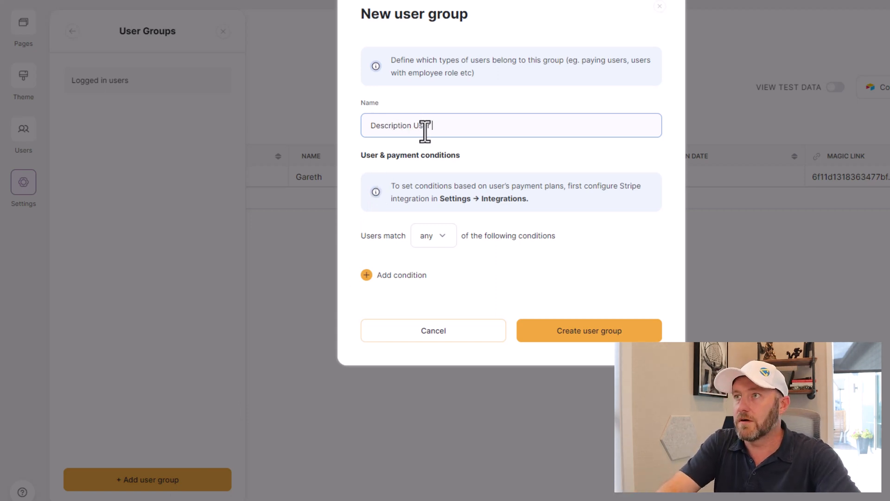
pyautogui.write('Group')
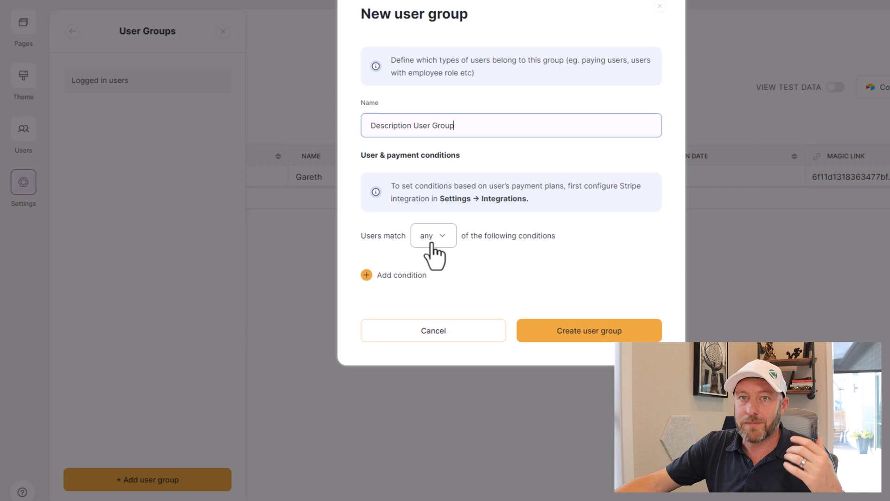
pyautogui.click(433, 236)
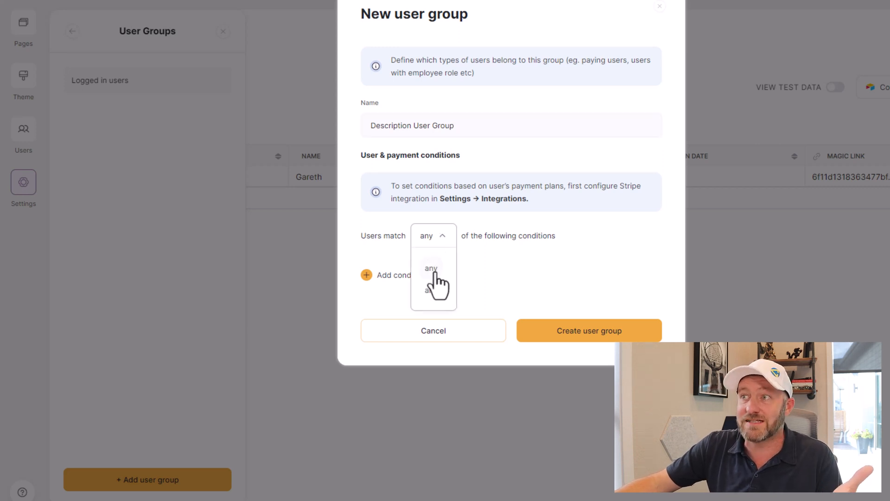
pyautogui.click(426, 290)
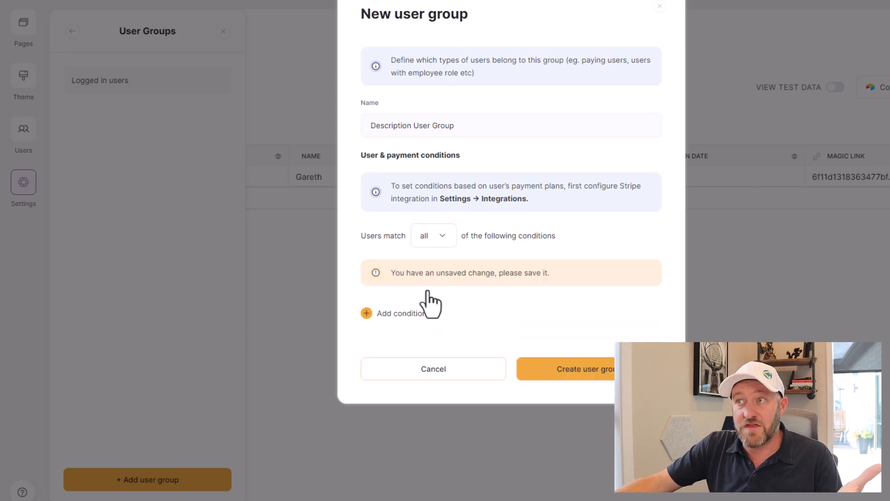
# Step: Add the condition Permission Group is Description and create the user group
pyautogui.click(398, 313)
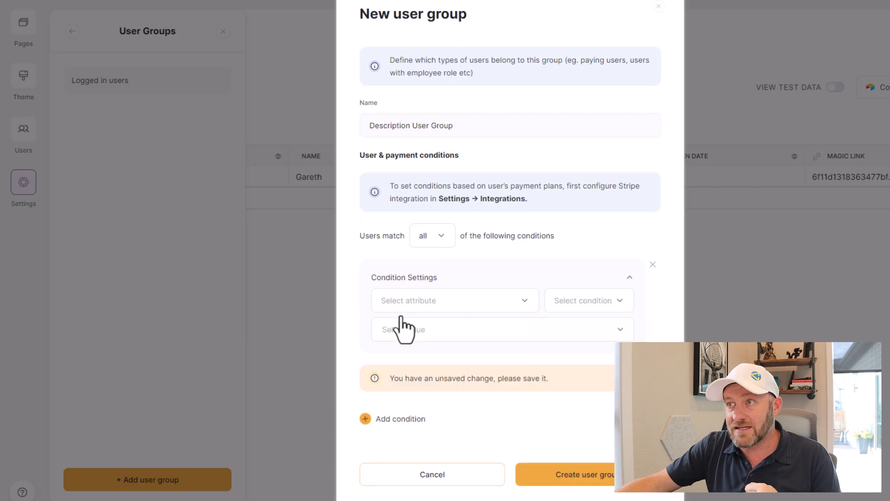
pyautogui.click(454, 301)
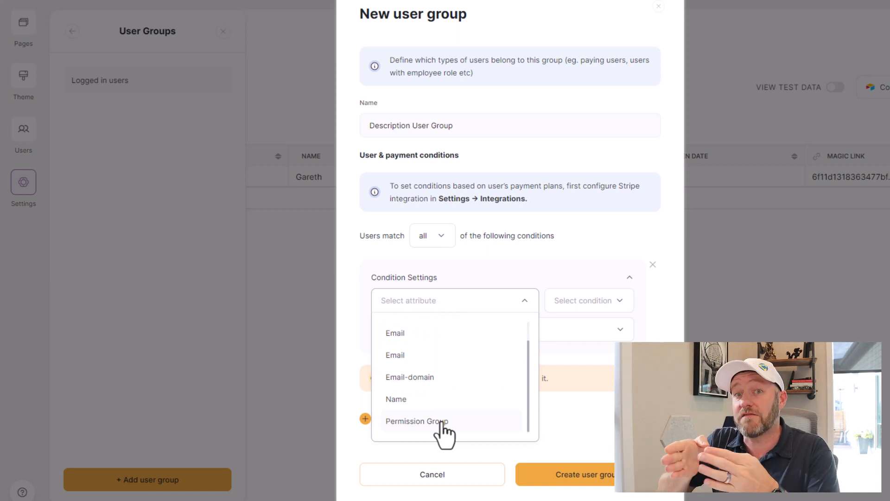
pyautogui.click(416, 421)
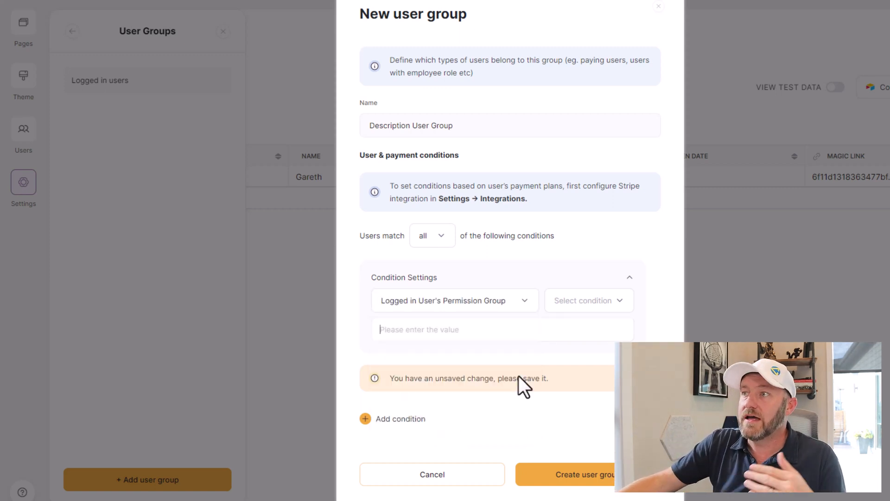
pyautogui.click(589, 300)
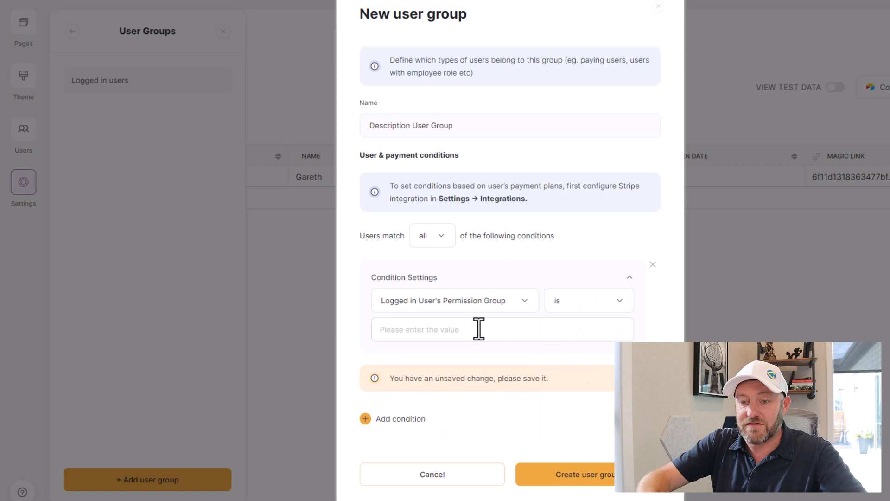
pyautogui.write('Description')
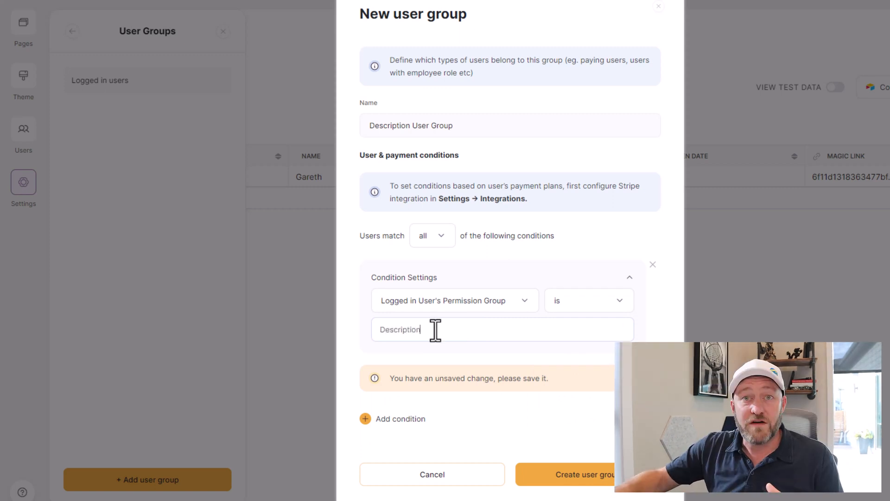
pyautogui.doubleClick(399, 329)
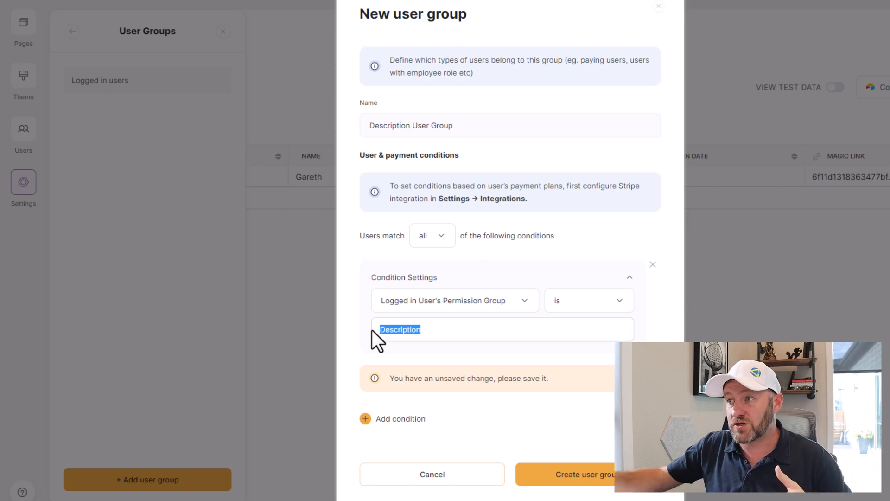
pyautogui.click(578, 473)
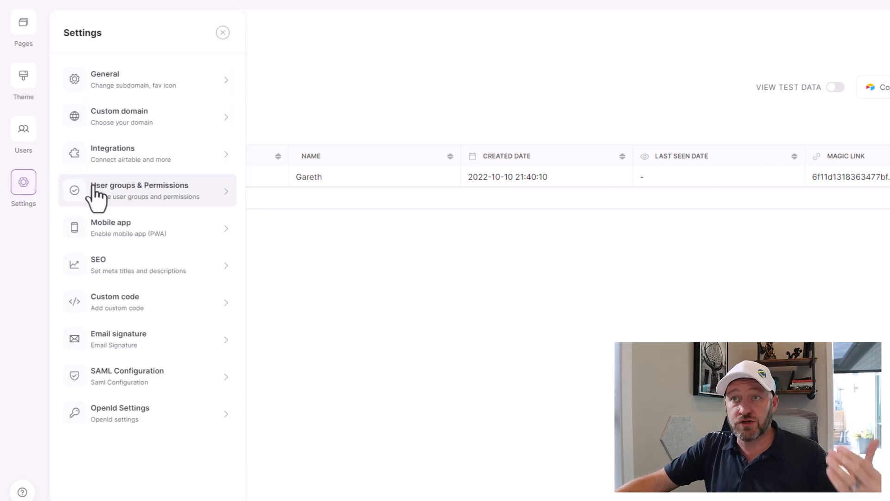
# Step: Start an edit permission named Description User Group assigned to the Description User Group
pyautogui.click(139, 190)
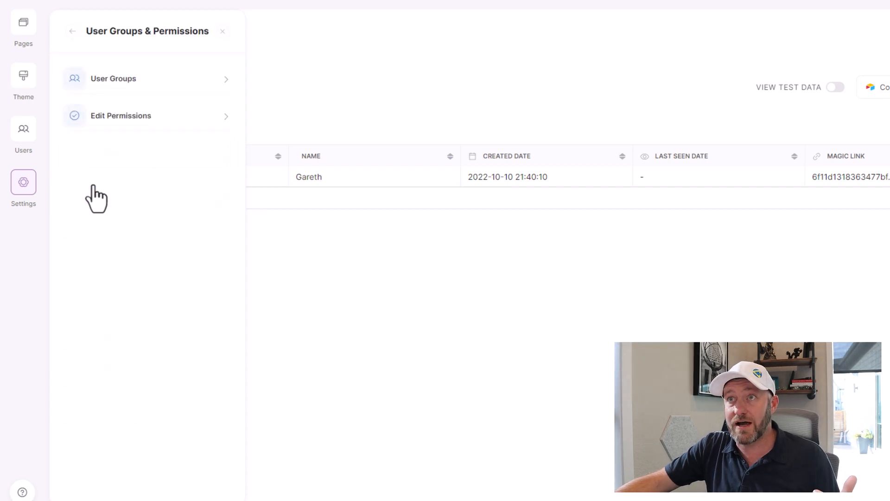
pyautogui.click(120, 116)
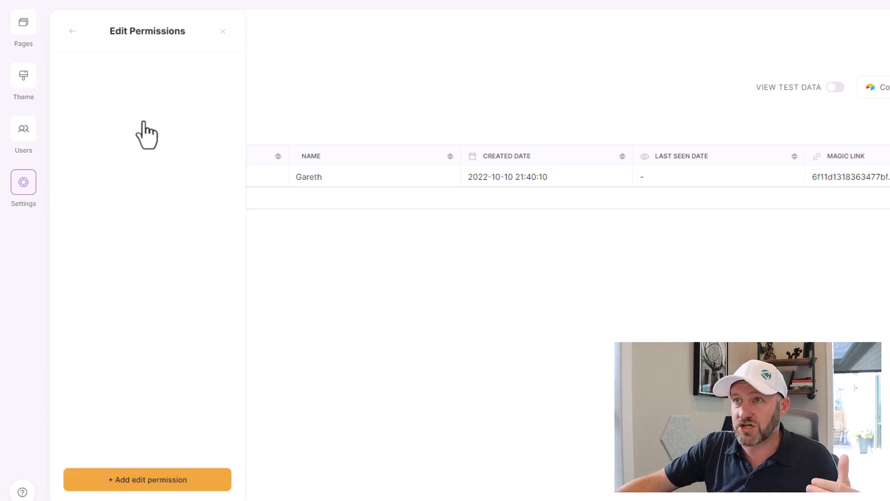
pyautogui.click(148, 479)
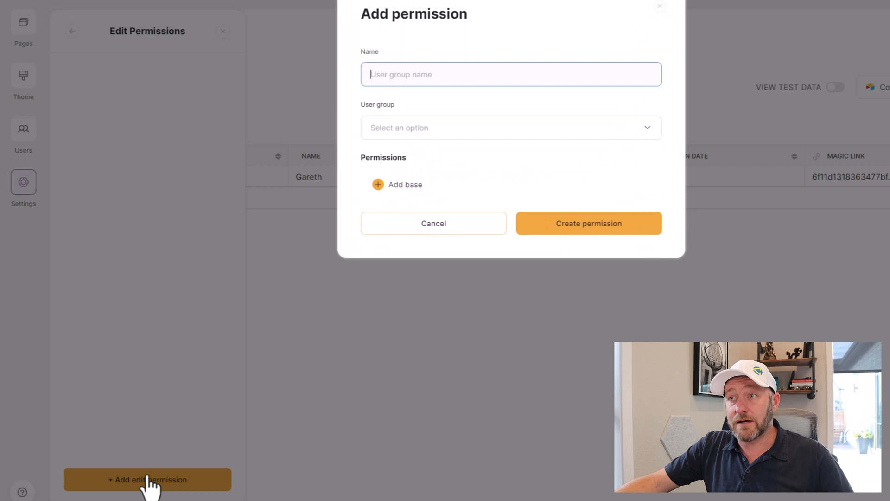
pyautogui.write('D')
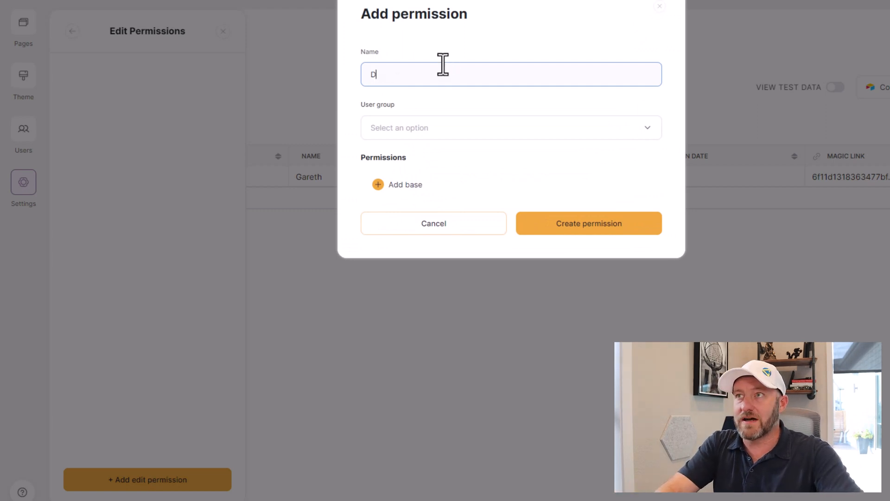
pyautogui.write('Description')
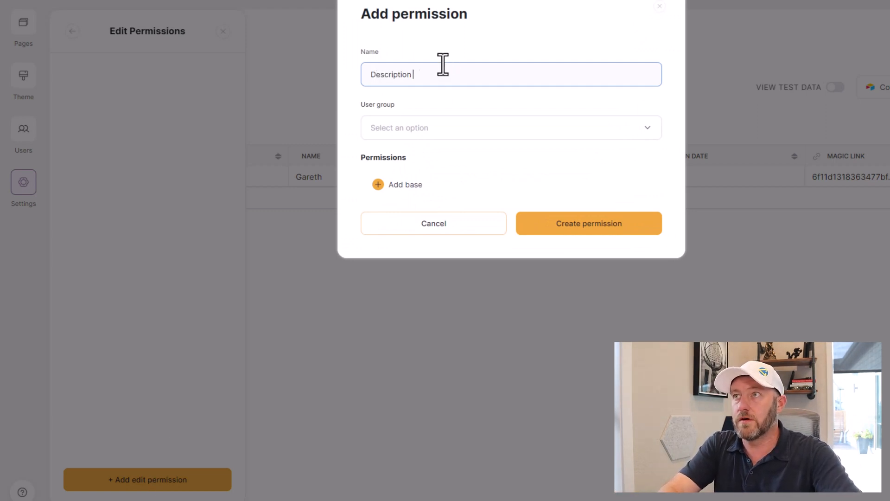
pyautogui.write('User Group')
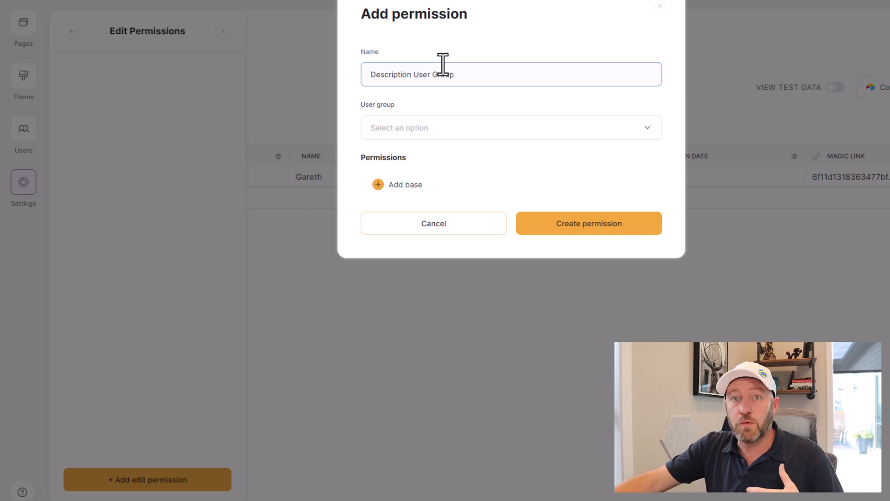
pyautogui.click(510, 127)
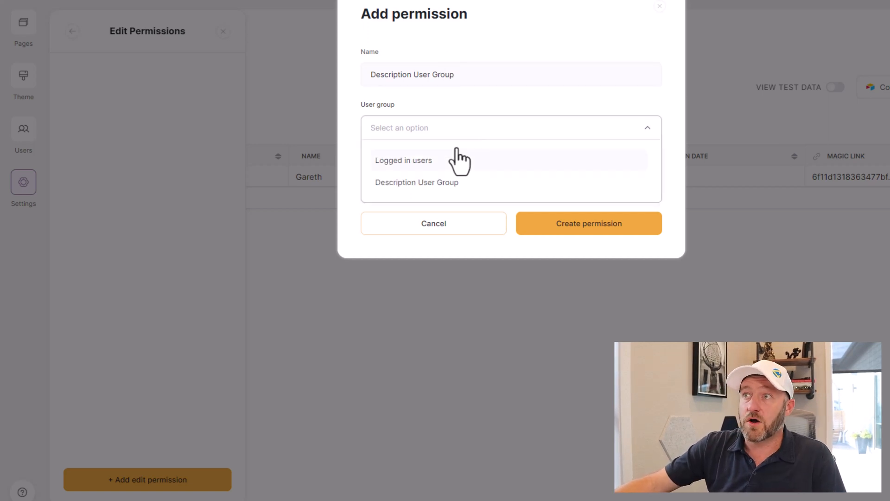
pyautogui.click(417, 182)
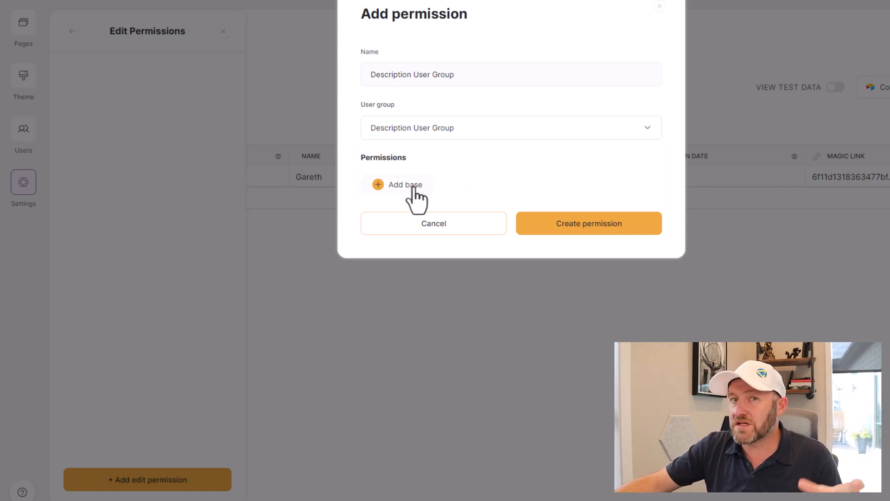
# Step: Add the Softr Edit Permissions base and its Locations table to the permission
pyautogui.click(404, 183)
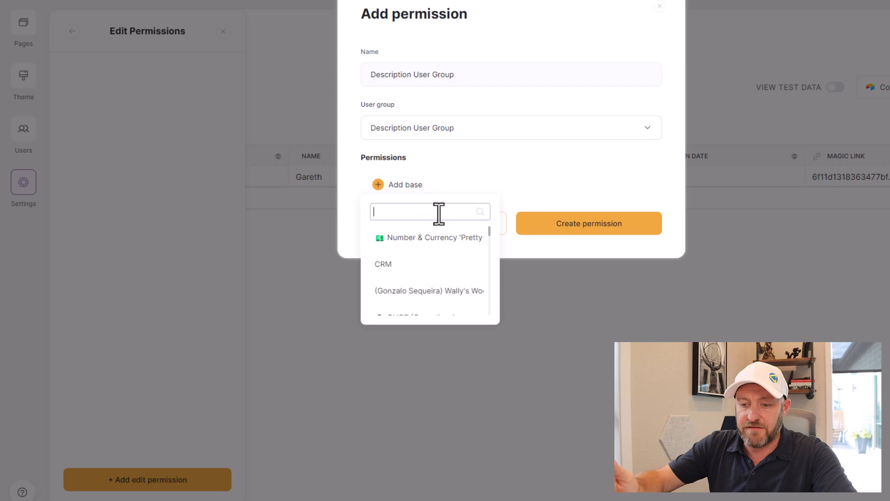
pyautogui.write('softr')
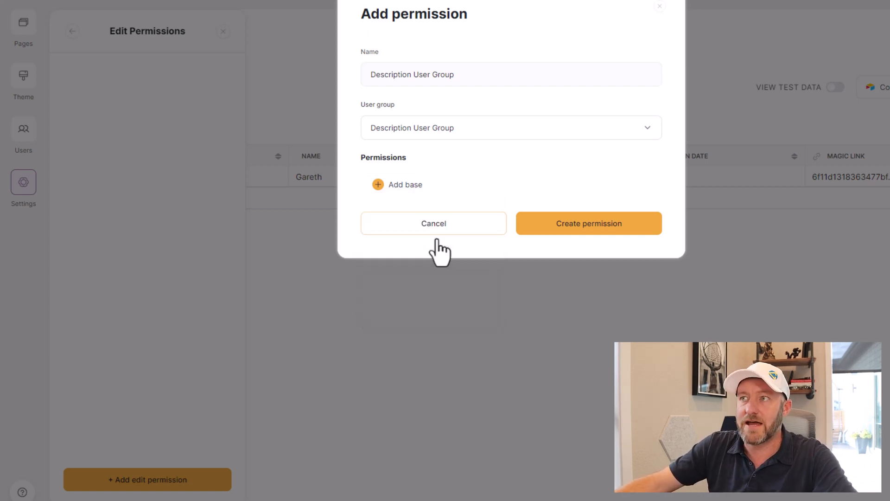
pyautogui.click(398, 183)
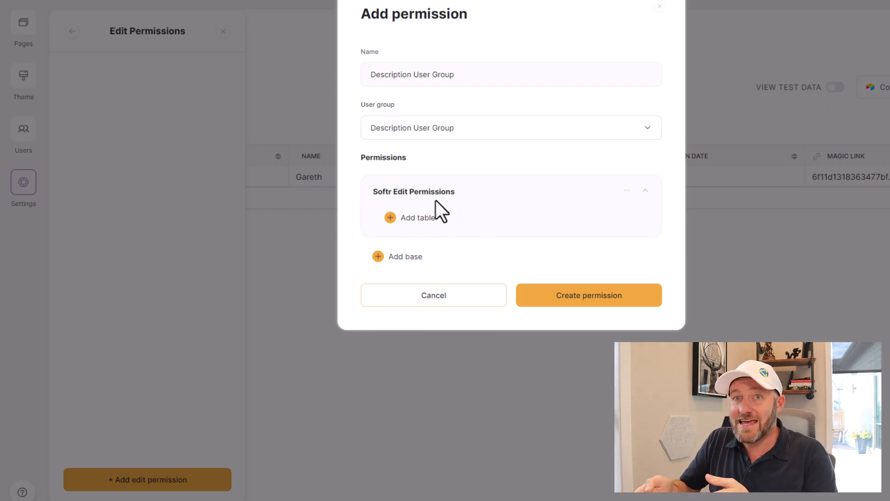
pyautogui.moveTo(433, 224)
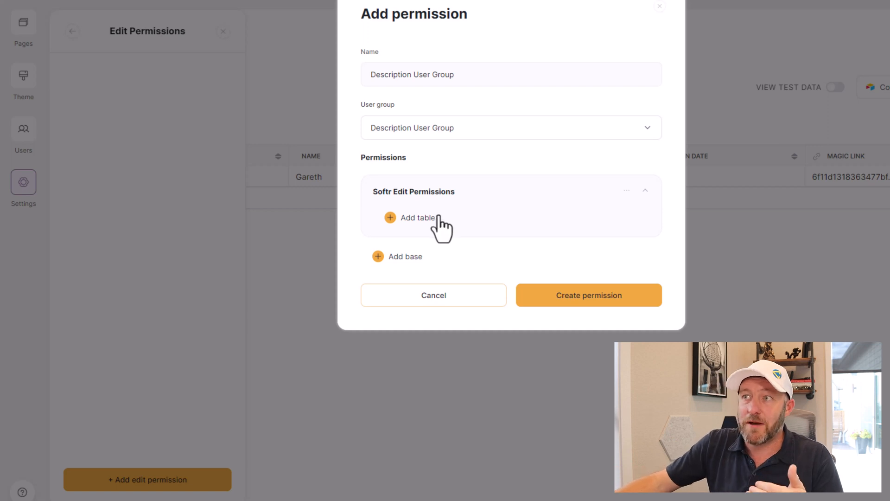
pyautogui.click(412, 217)
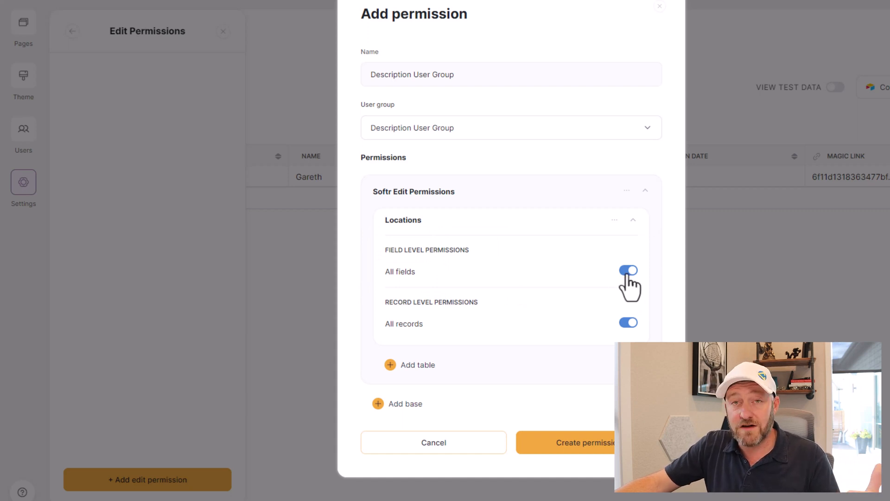
pyautogui.moveTo(627, 329)
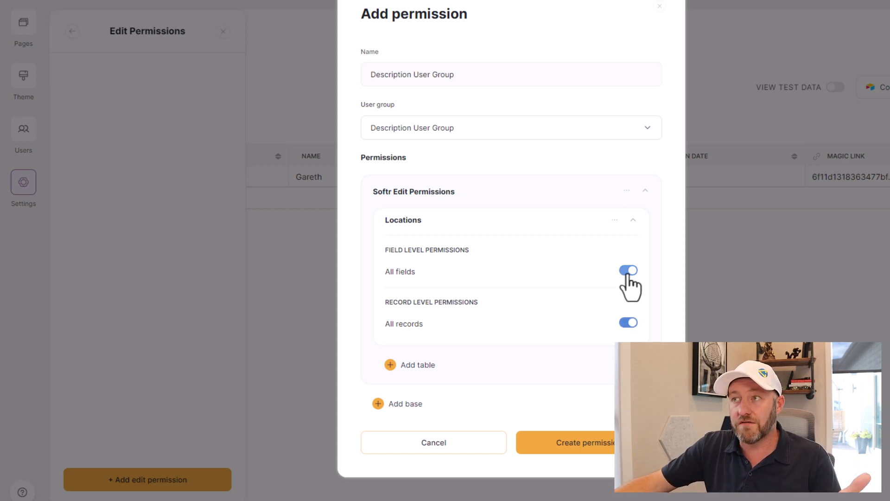
# Step: Allow editing only the Description field of Locations and create the permission
pyautogui.click(628, 270)
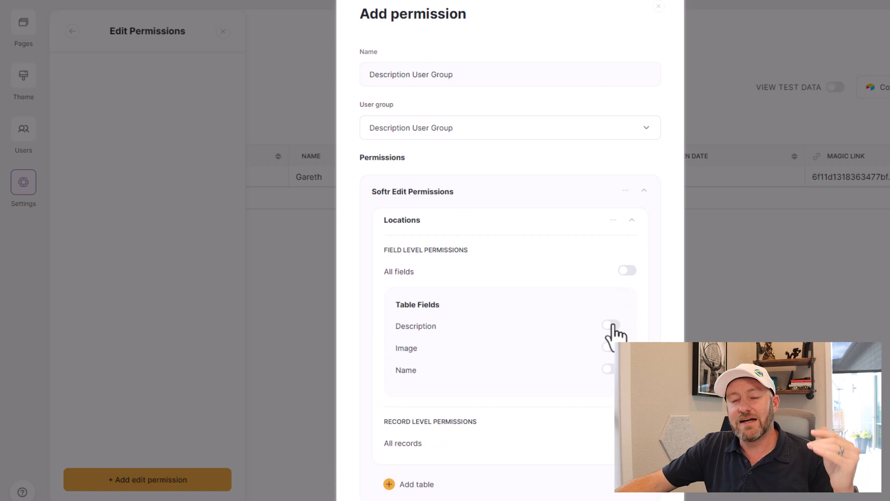
pyautogui.click(610, 325)
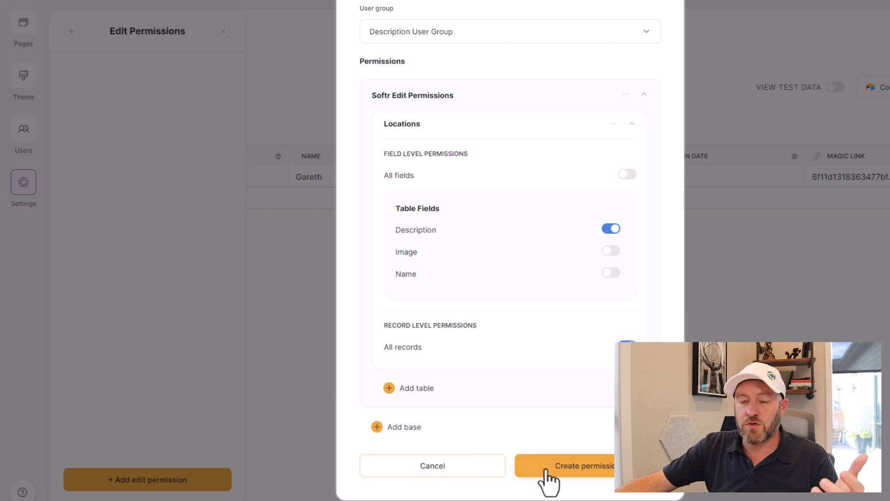
pyautogui.click(573, 465)
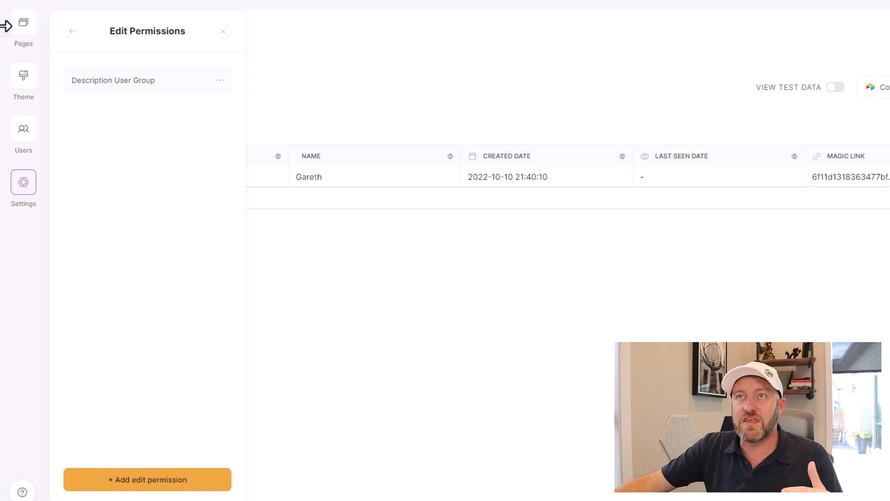
# Step: Go to the List details page and show the list-details block's editing settings
pyautogui.click(23, 23)
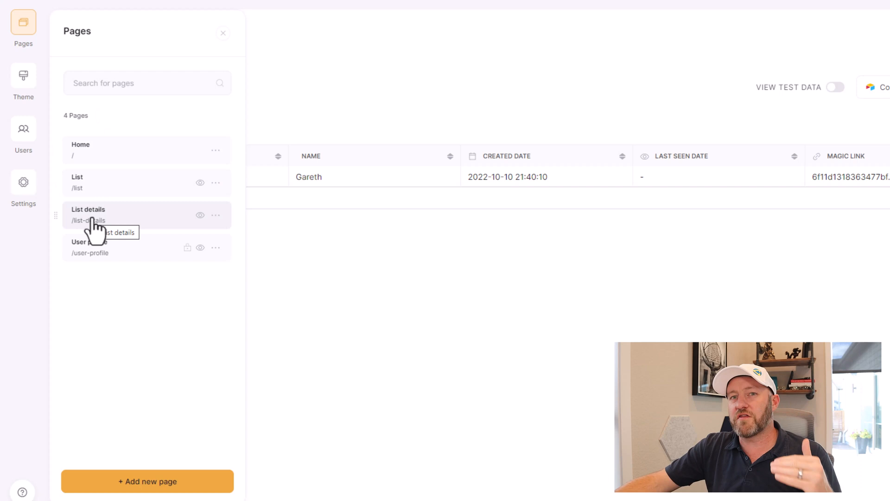
pyautogui.click(88, 214)
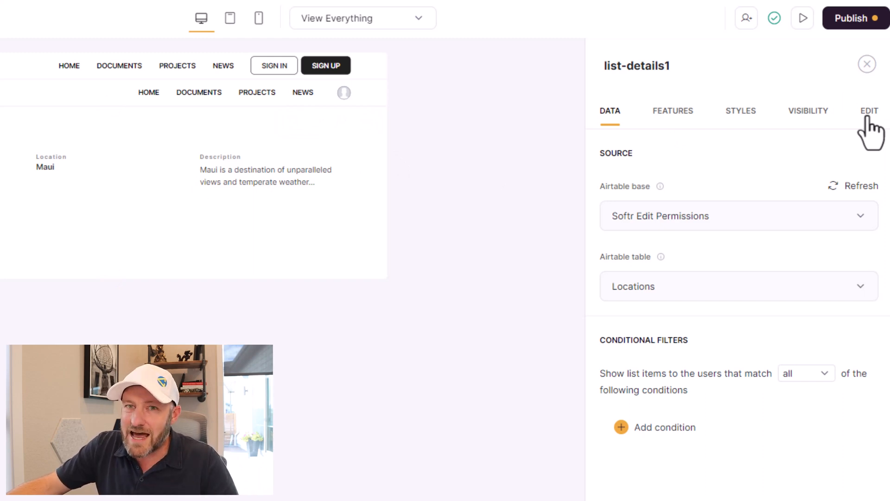
pyautogui.click(869, 110)
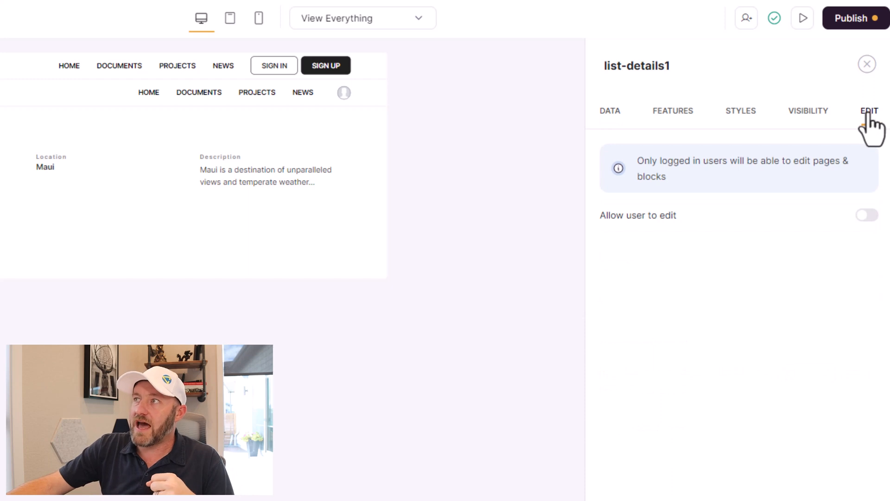
pyautogui.click(868, 111)
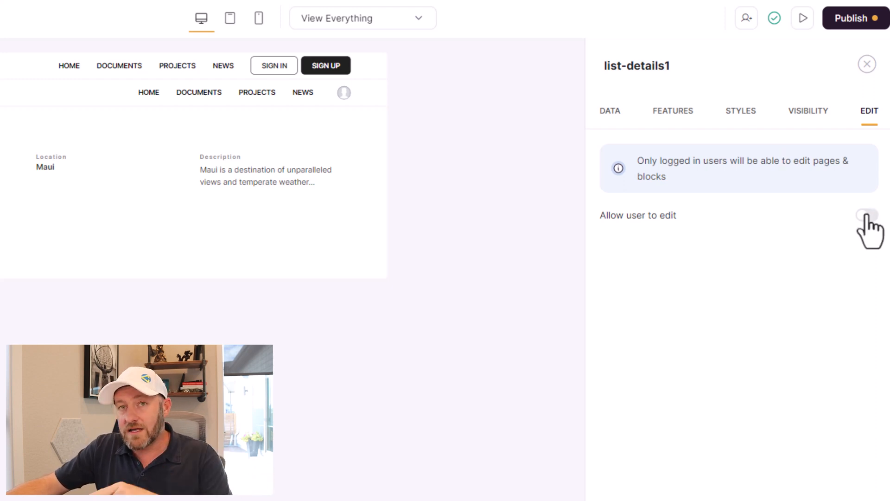
# Step: Allow users to edit the block, restricted to the Description User Group
pyautogui.click(866, 215)
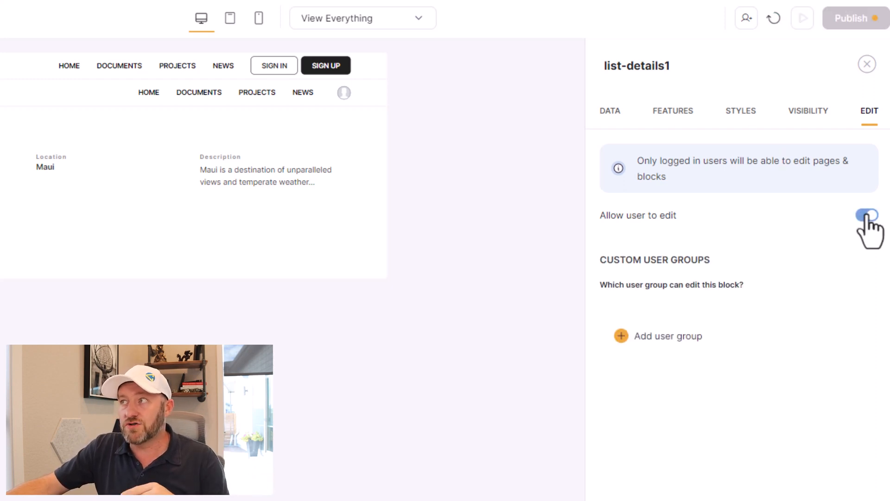
pyautogui.click(865, 215)
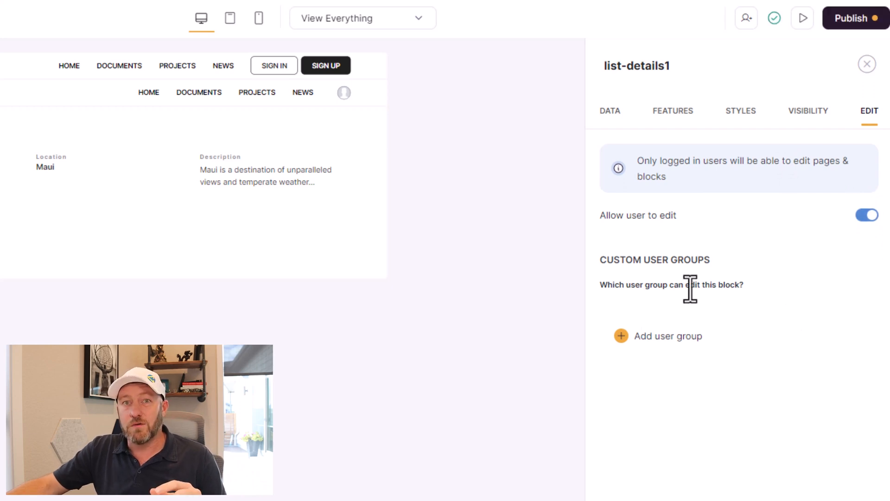
pyautogui.moveTo(666, 346)
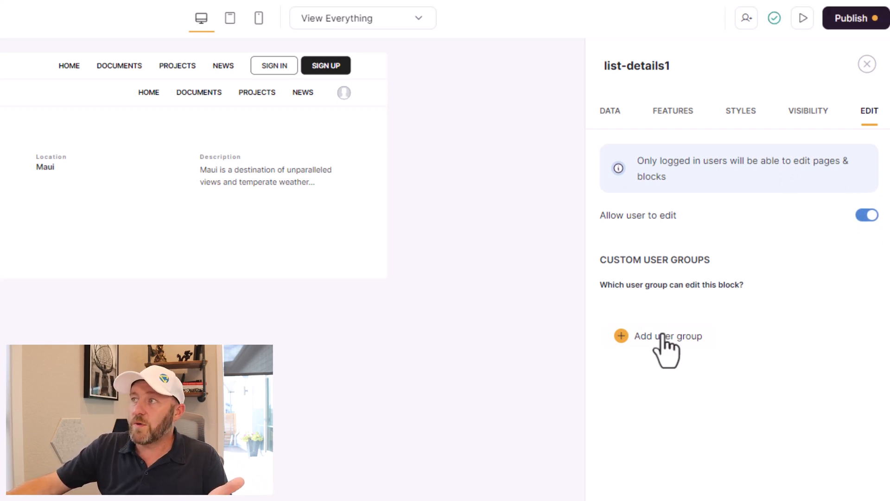
pyautogui.click(667, 336)
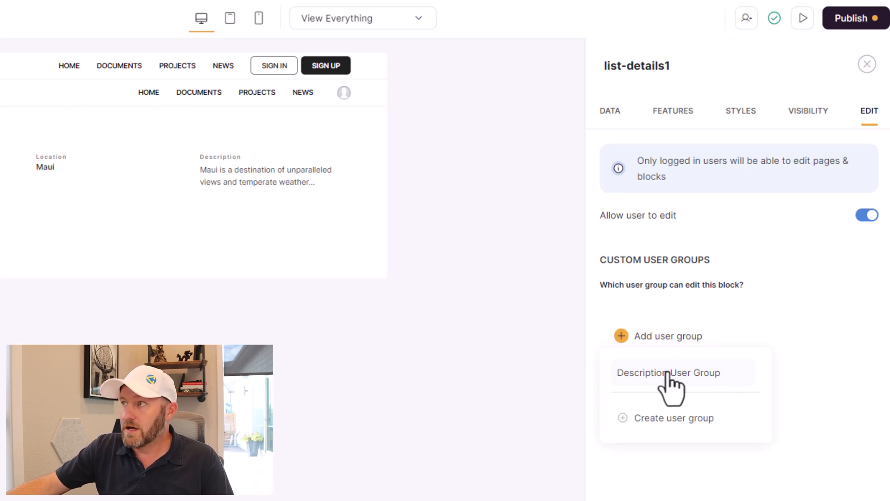
pyautogui.click(667, 373)
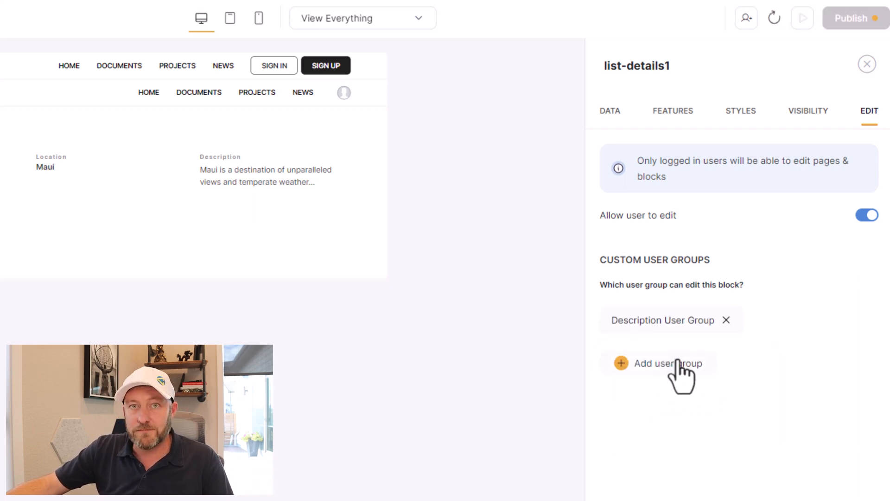
# Step: Publish the pending edit-permission changes to the live app
pyautogui.click(850, 18)
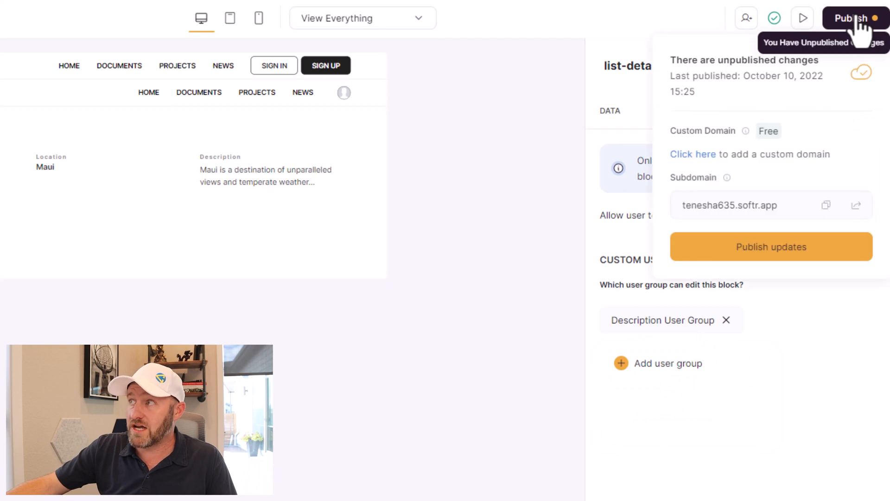
pyautogui.click(770, 246)
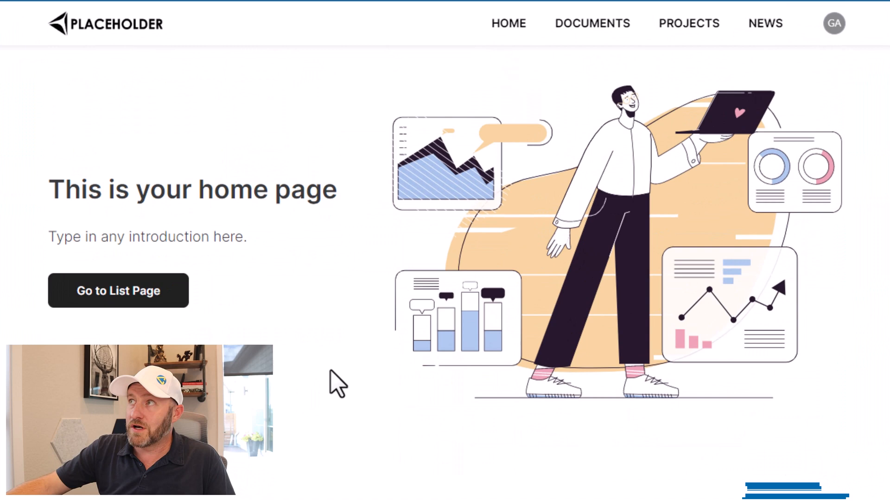
pyautogui.moveTo(833, 24)
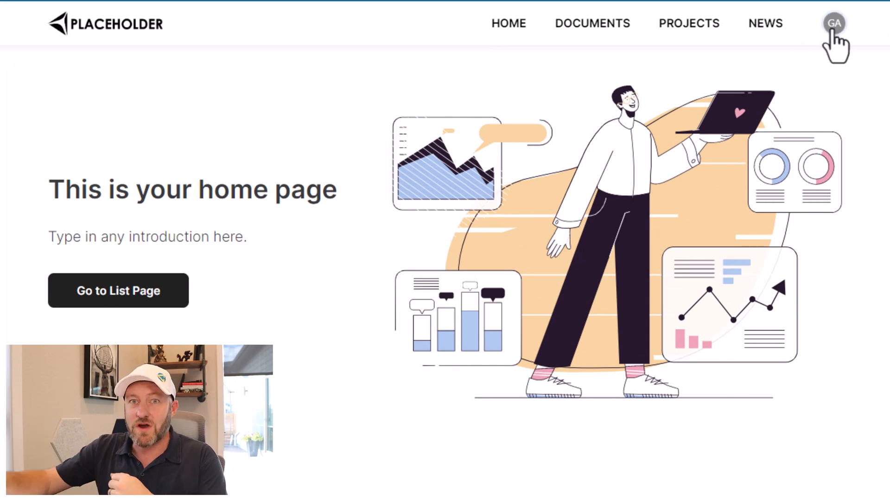
# Step: In the live app as a signed-in user, go to the locations list and view Maui's details
pyautogui.click(834, 23)
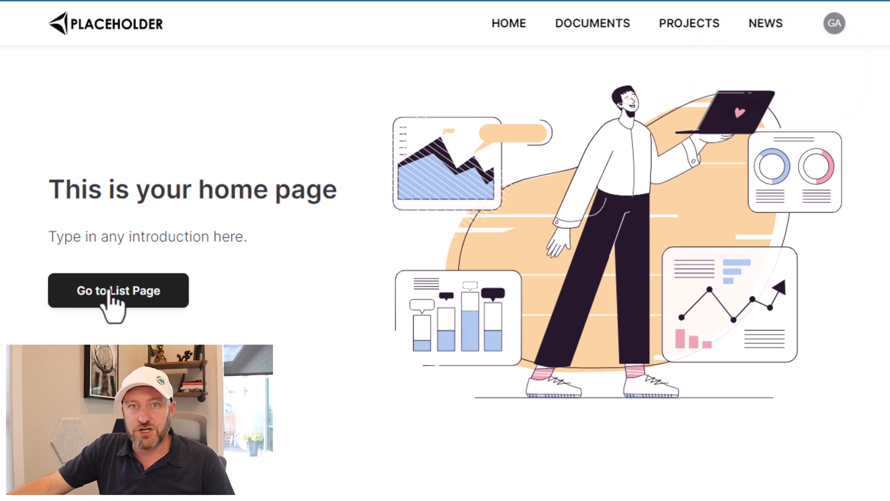
pyautogui.click(118, 291)
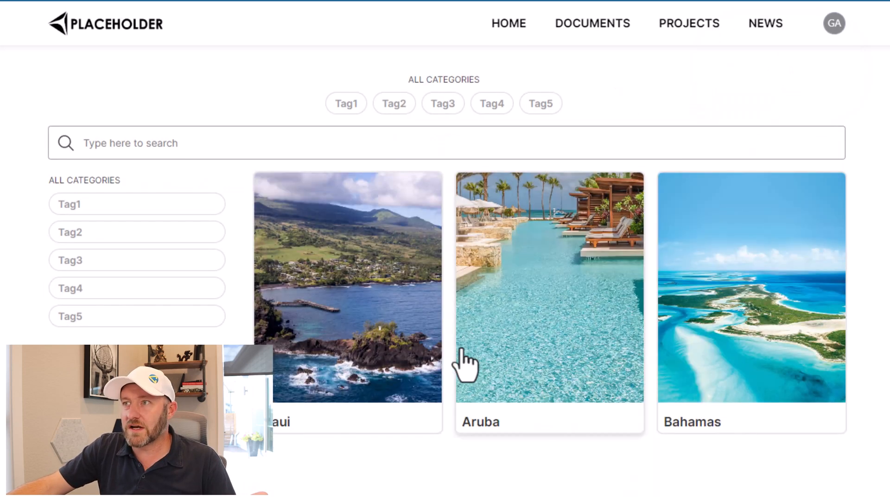
pyautogui.moveTo(334, 313)
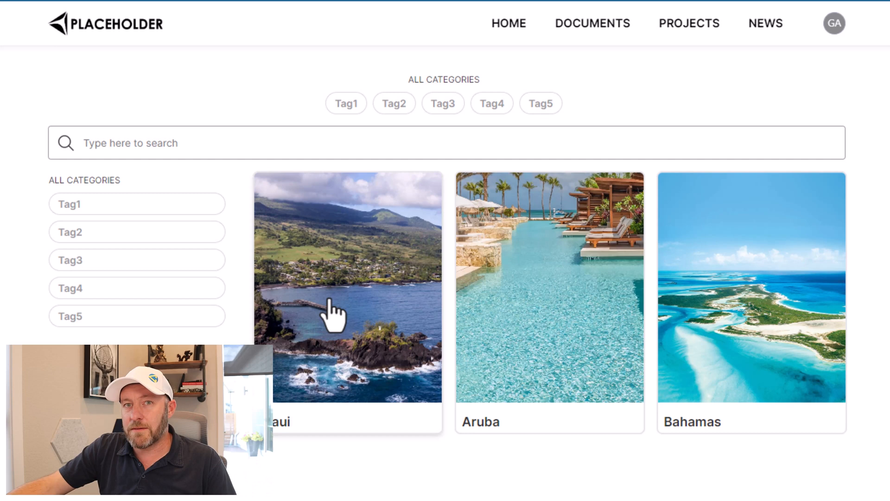
pyautogui.click(335, 295)
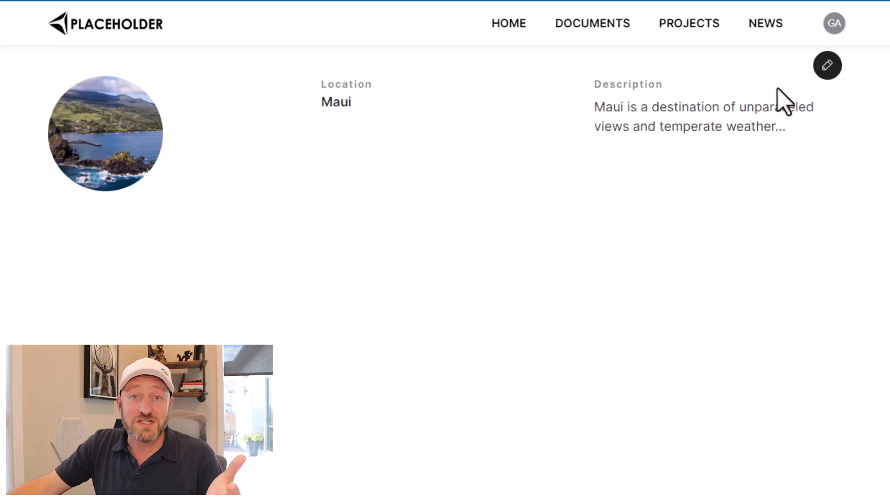
pyautogui.moveTo(834, 94)
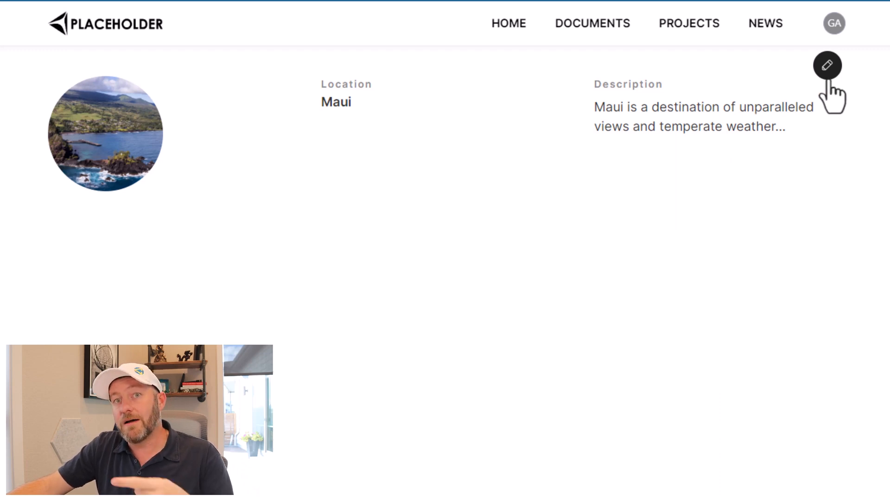
# Step: Edit the Maui record, appending 'This is an example' to the Description, and save it
pyautogui.click(827, 65)
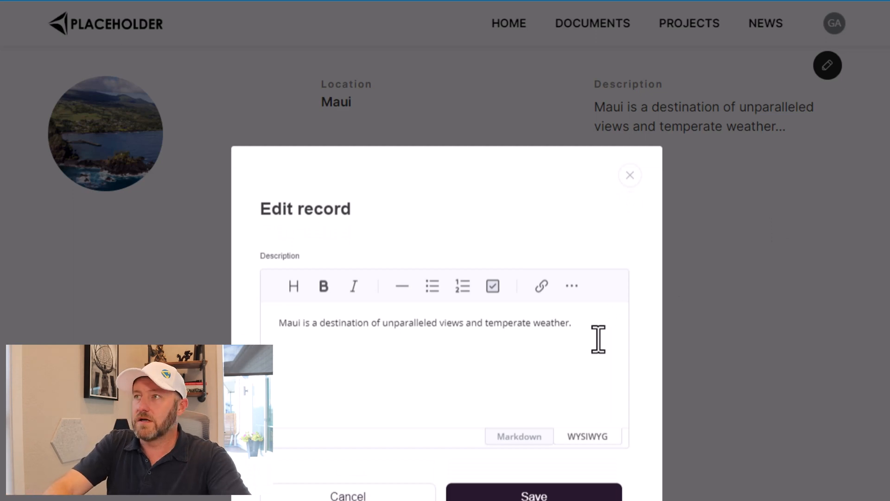
pyautogui.write('This is')
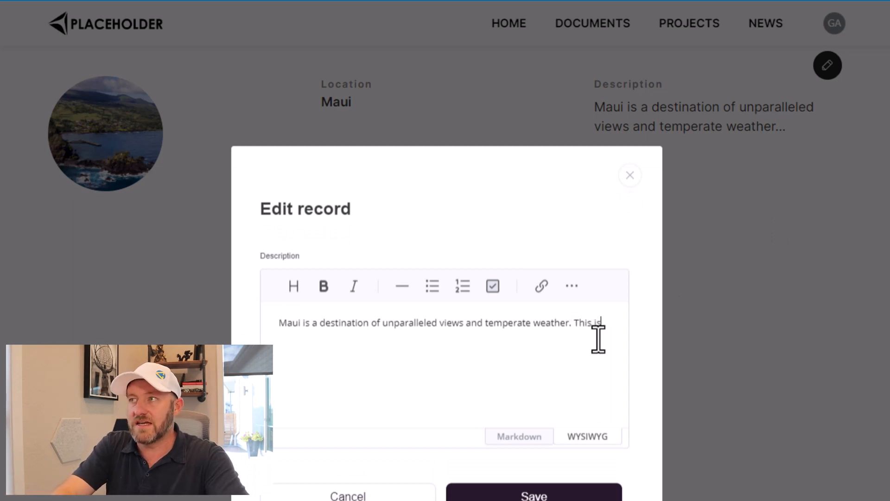
pyautogui.write('an example')
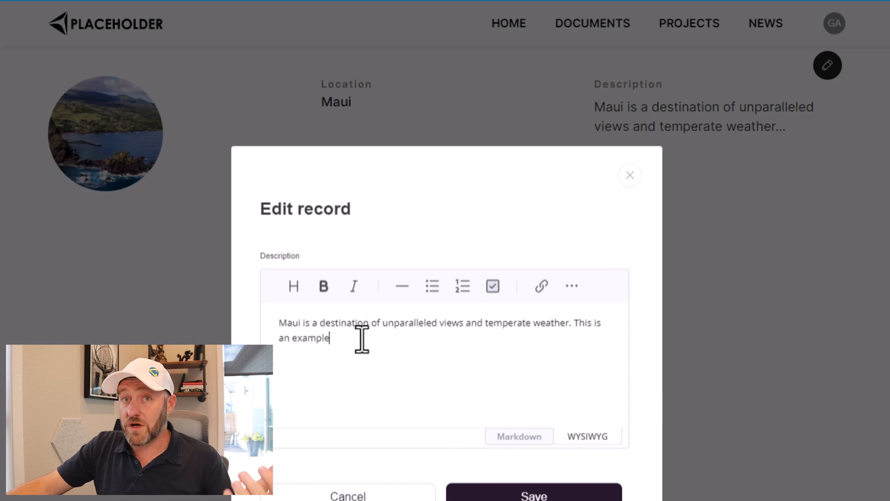
pyautogui.click(532, 494)
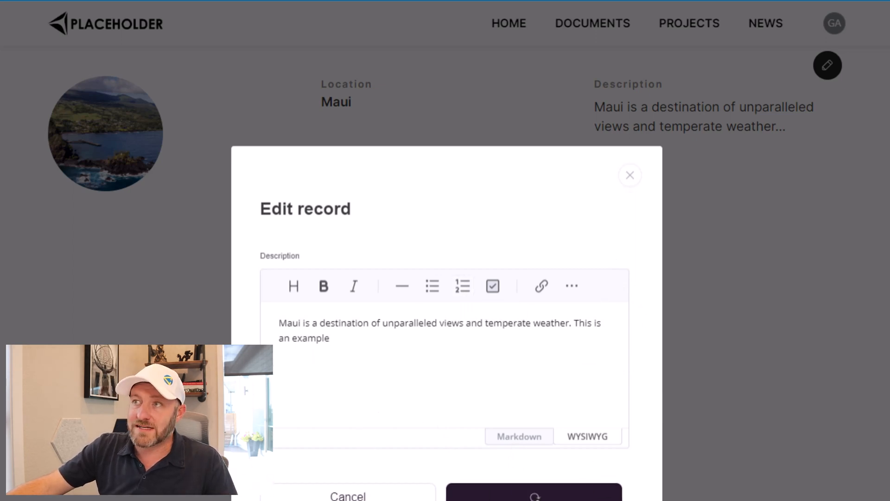
pyautogui.click(533, 491)
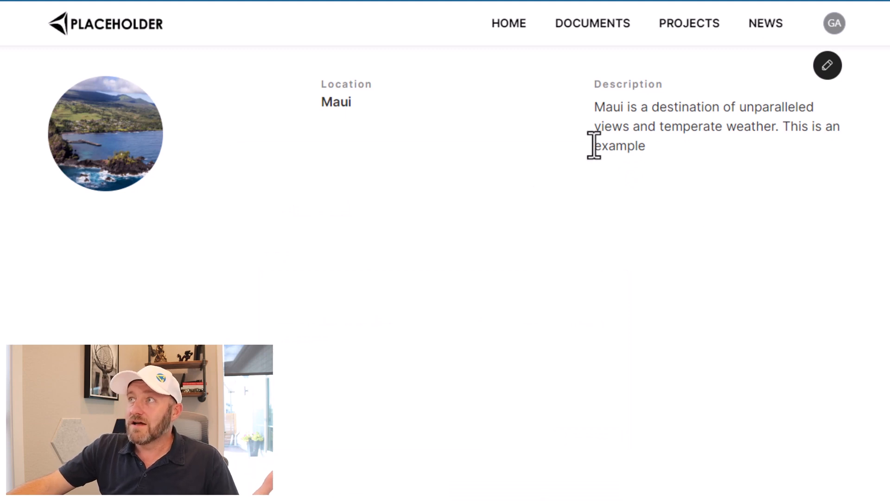
pyautogui.moveTo(658, 153)
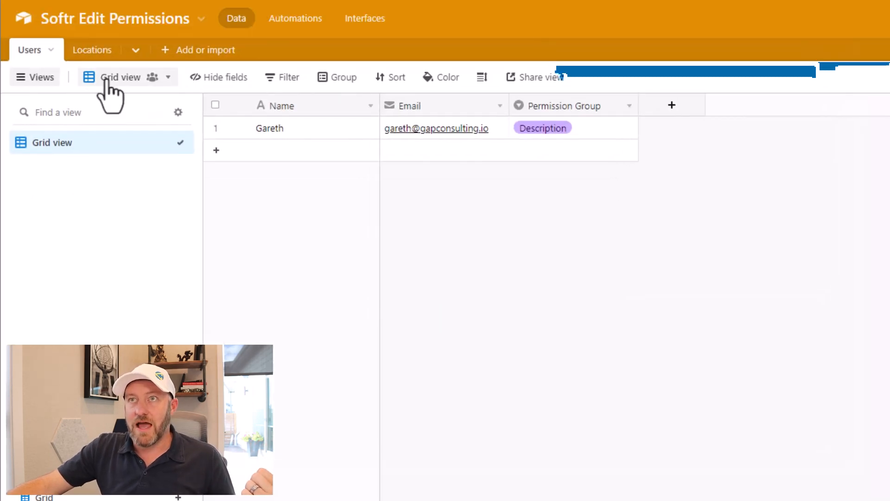
# Step: Check Maui's updated description in Locations, then set the user's Permission Group to a new Admin option
pyautogui.click(74, 50)
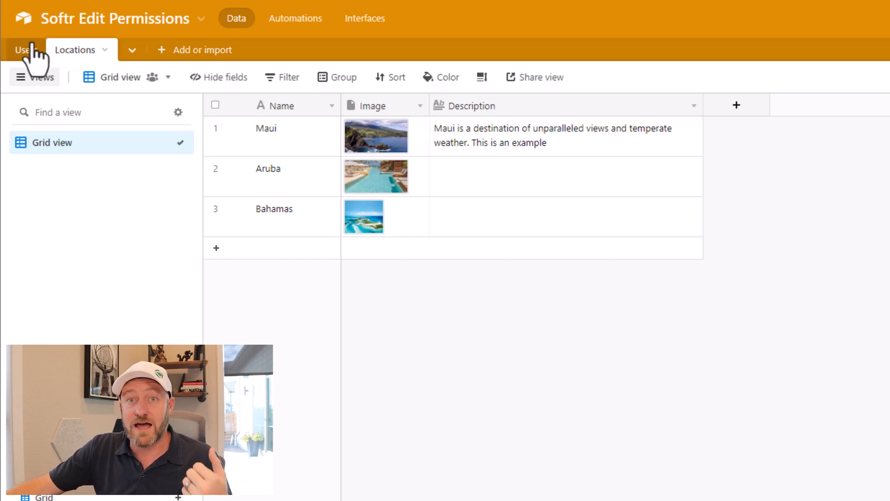
pyautogui.click(22, 49)
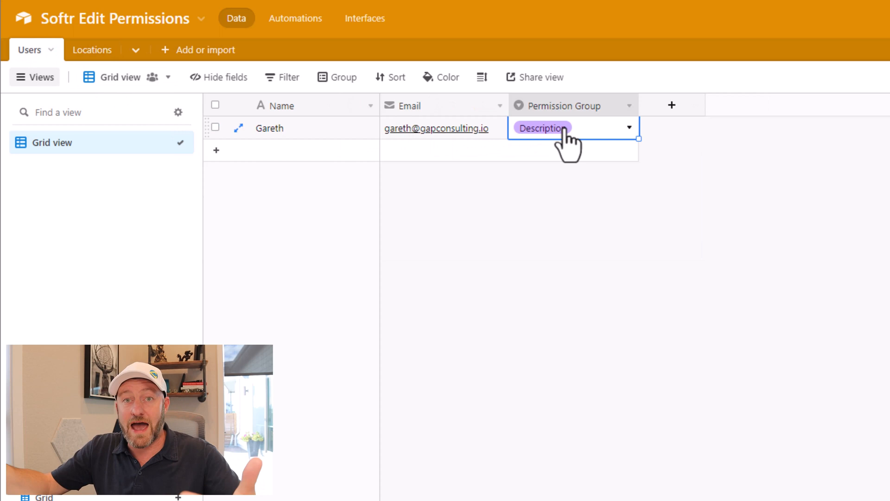
pyautogui.write('Admin')
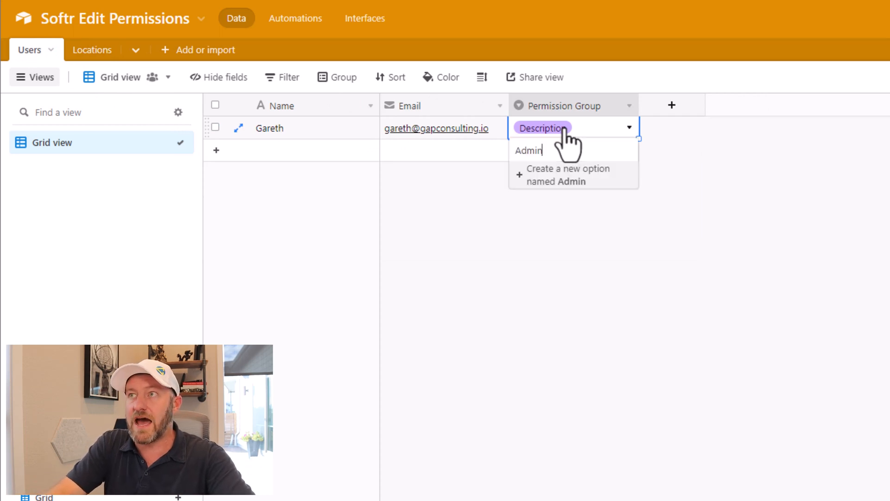
pyautogui.click(568, 175)
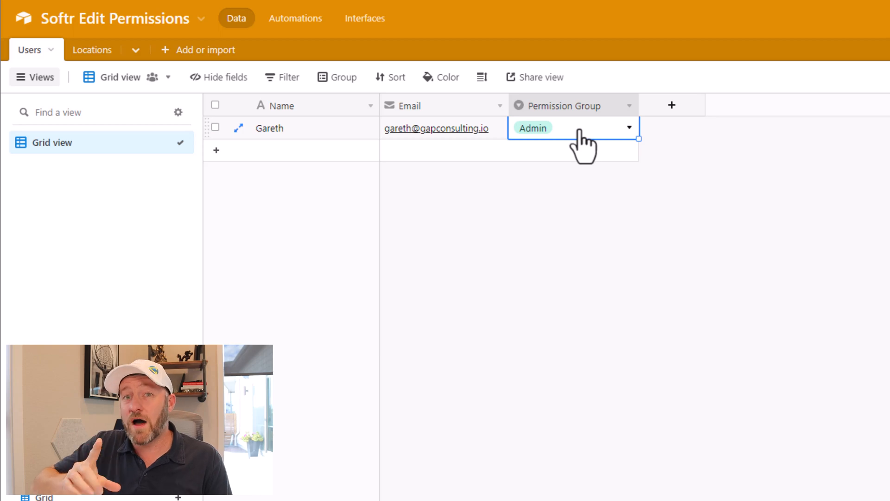
pyautogui.moveTo(677, 174)
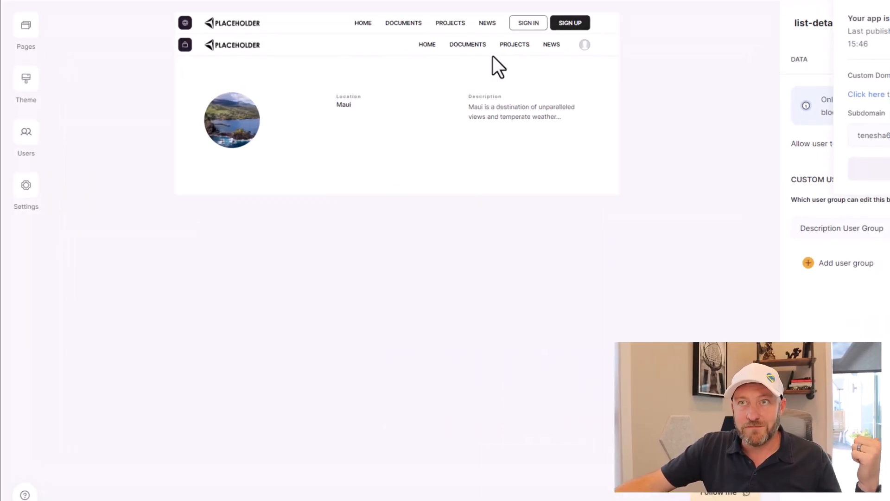
# Step: Go to User Groups under User groups & Permissions and start a new user group
pyautogui.click(26, 185)
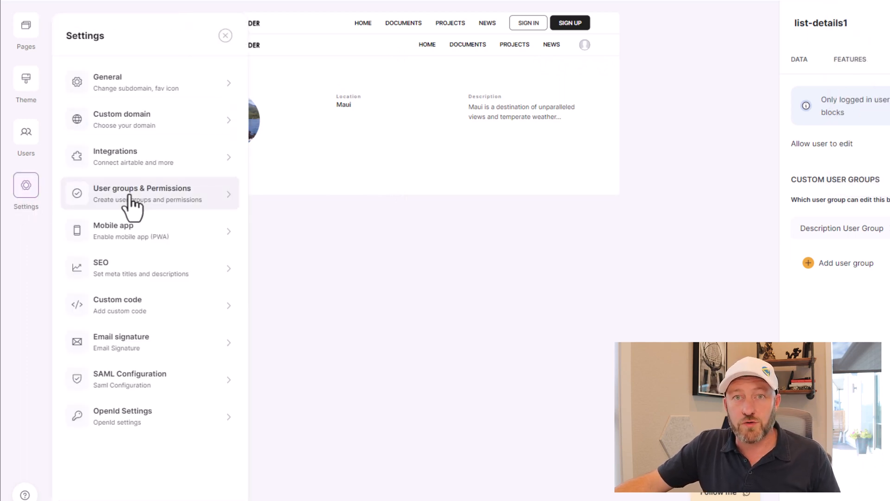
pyautogui.click(142, 193)
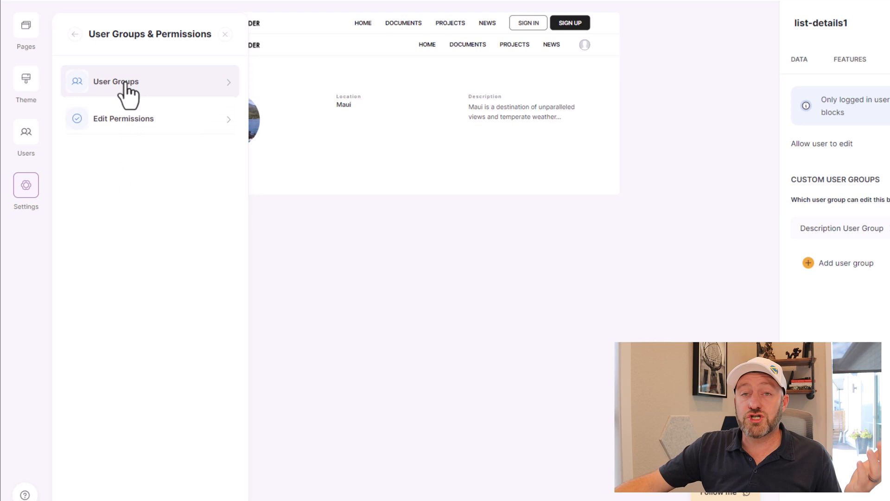
pyautogui.click(116, 81)
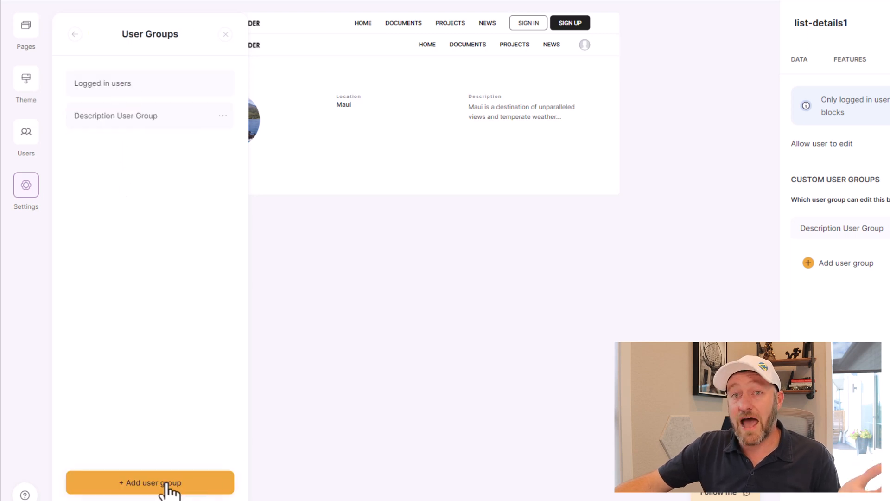
pyautogui.click(150, 482)
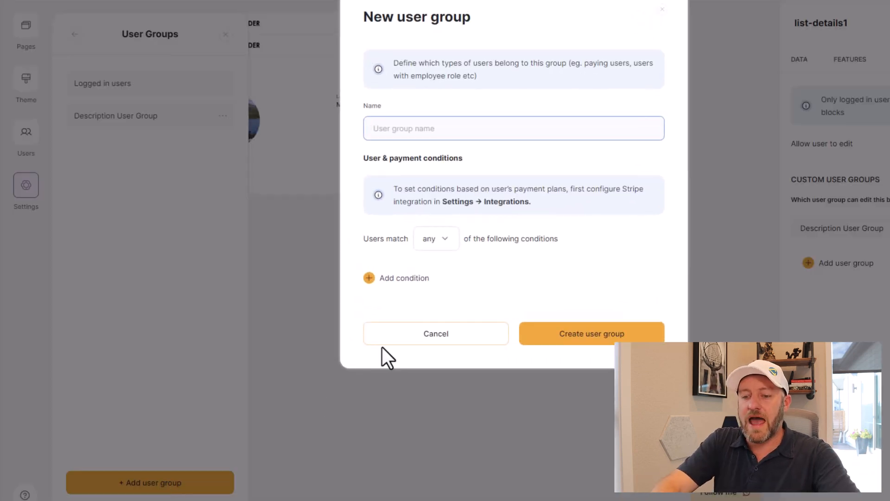
# Step: Create 'Admin Group' with the condition Permission Group is Admin
pyautogui.write('Admin Group')
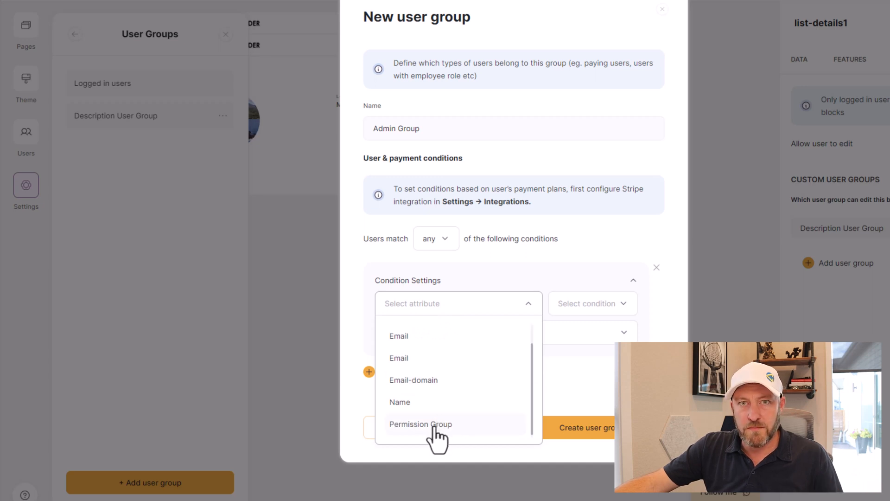
pyautogui.click(420, 423)
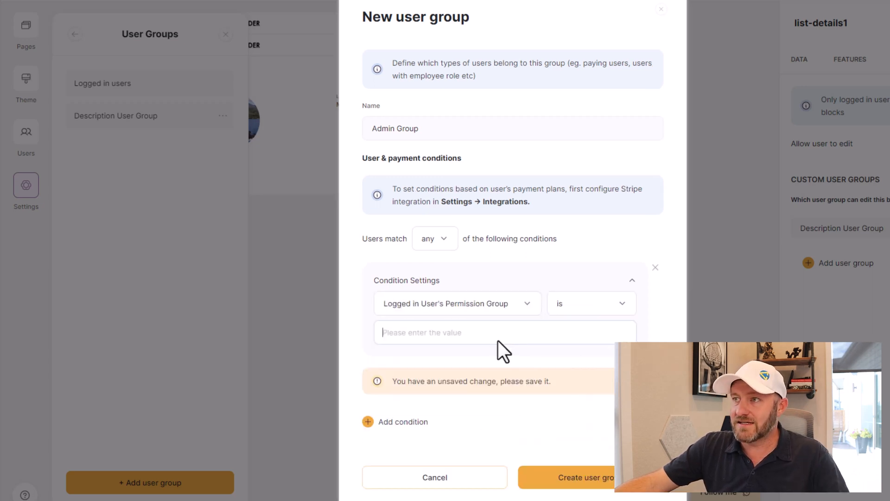
pyautogui.write('Admin')
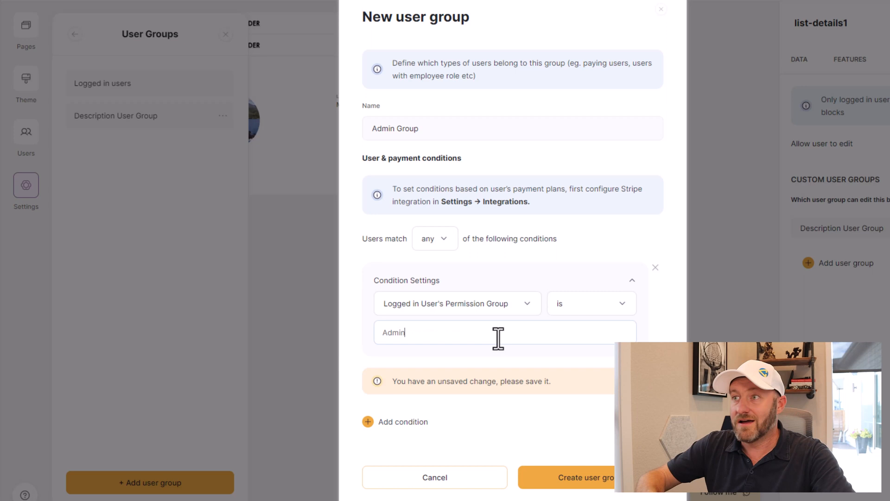
pyautogui.doubleClick(393, 332)
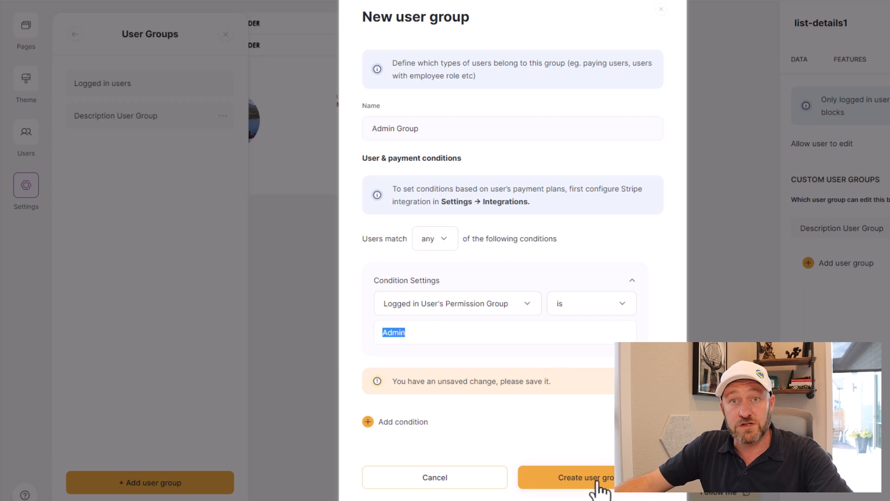
pyautogui.click(578, 476)
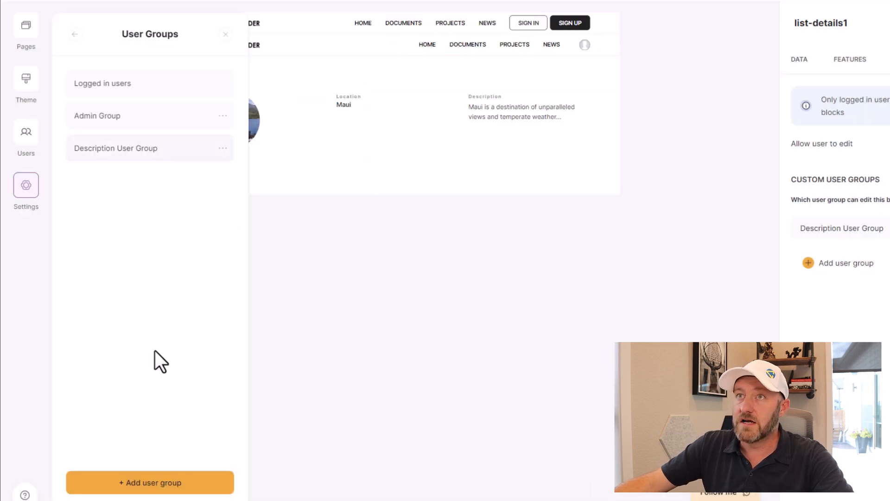
# Step: Start a new edit permission named 'Admin permissions' assigned to Admin Group
pyautogui.click(74, 34)
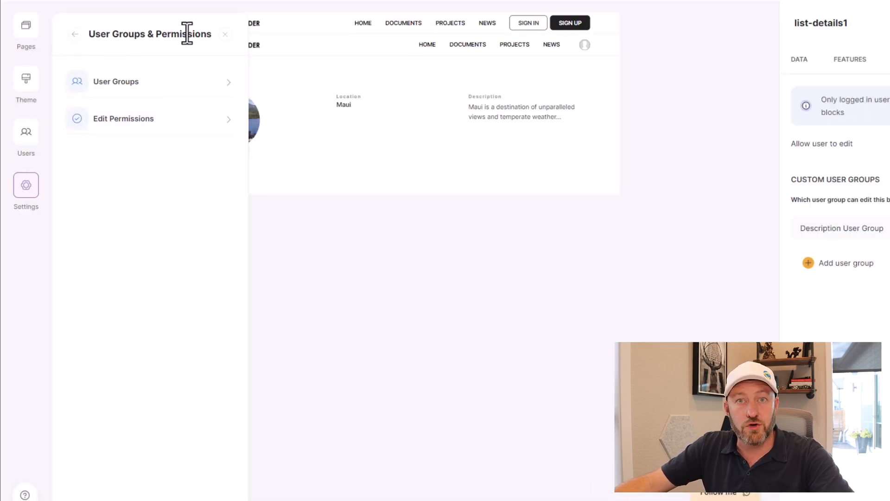
pyautogui.click(123, 119)
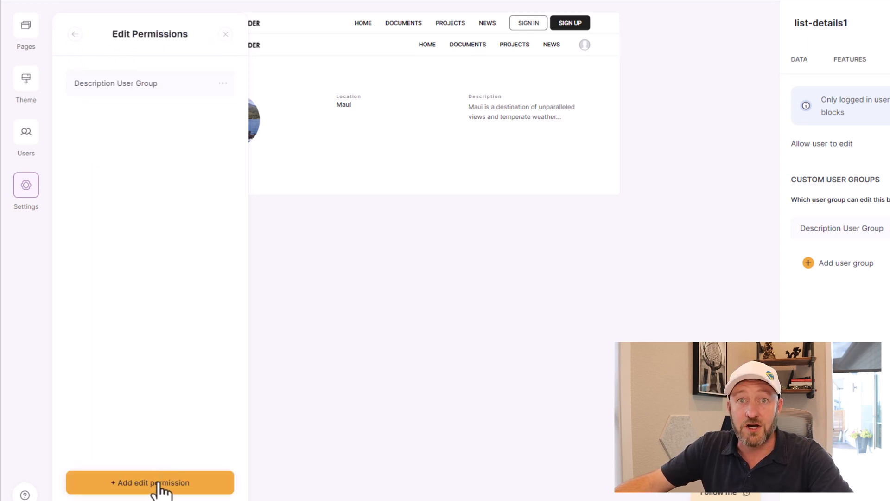
pyautogui.click(150, 482)
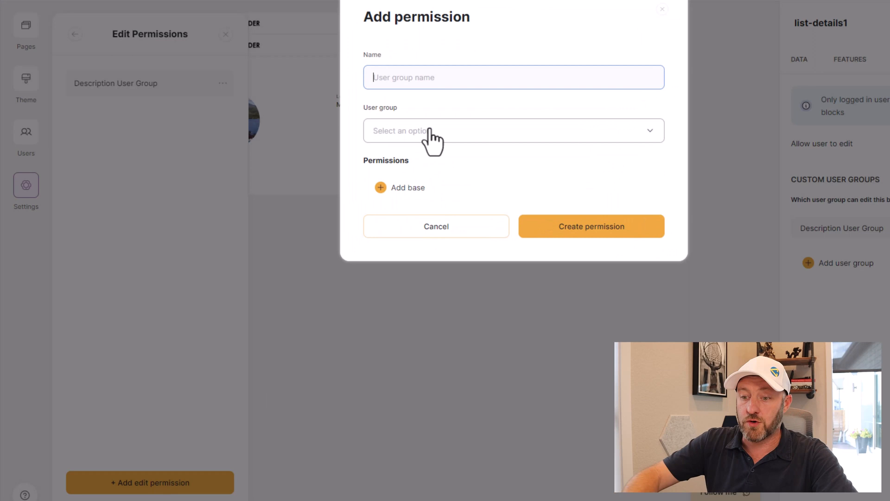
pyautogui.write('Admin perm')
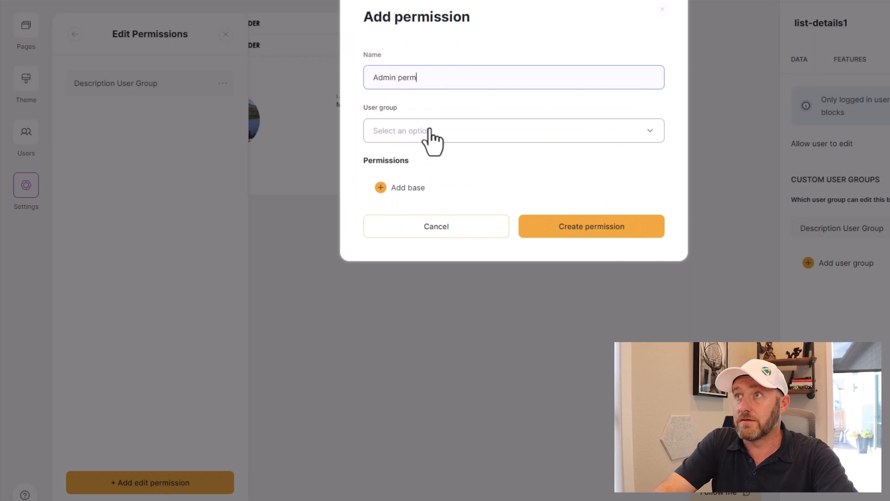
pyautogui.click(513, 130)
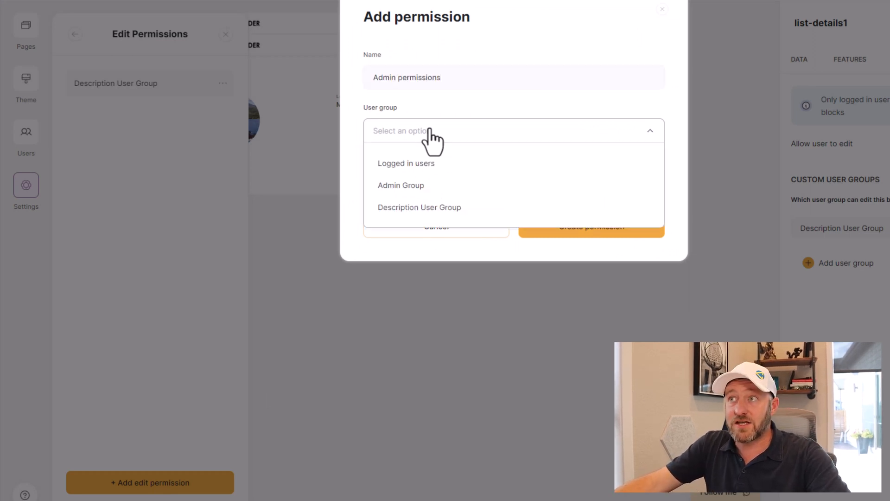
pyautogui.click(401, 186)
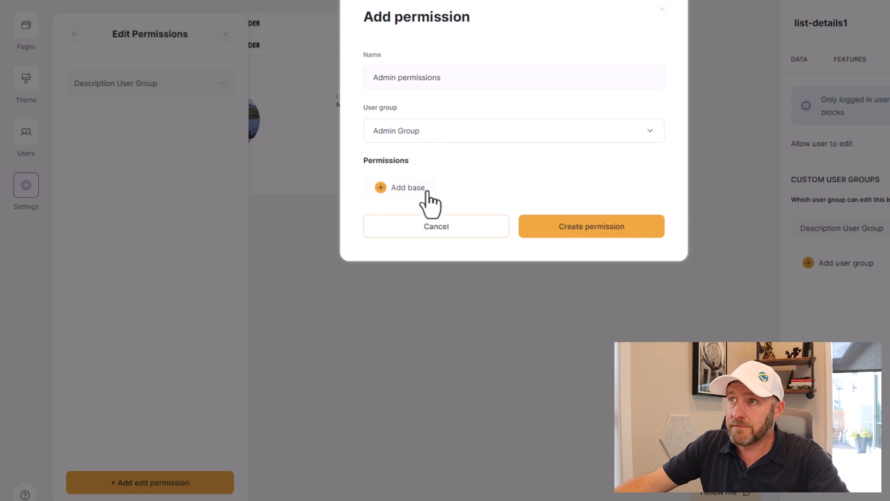
# Step: Grant it the Softr Edit Permissions base's Locations table with all fields and records, and create it
pyautogui.click(407, 187)
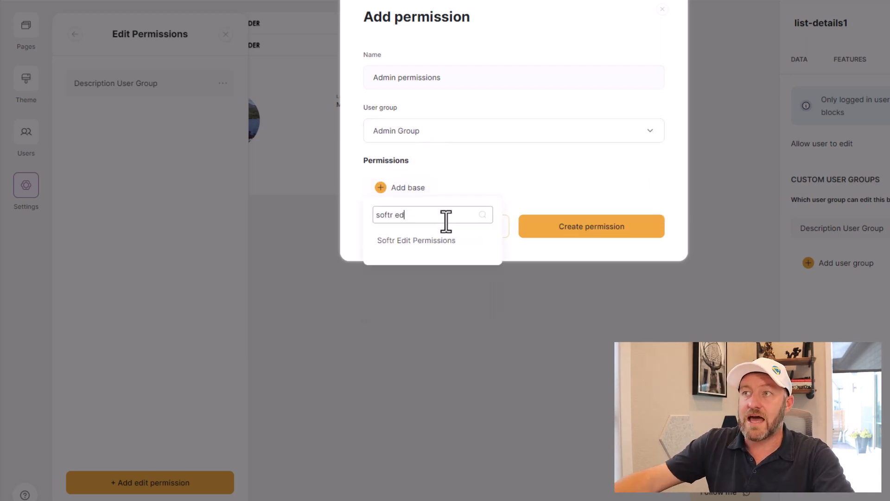
pyautogui.click(415, 240)
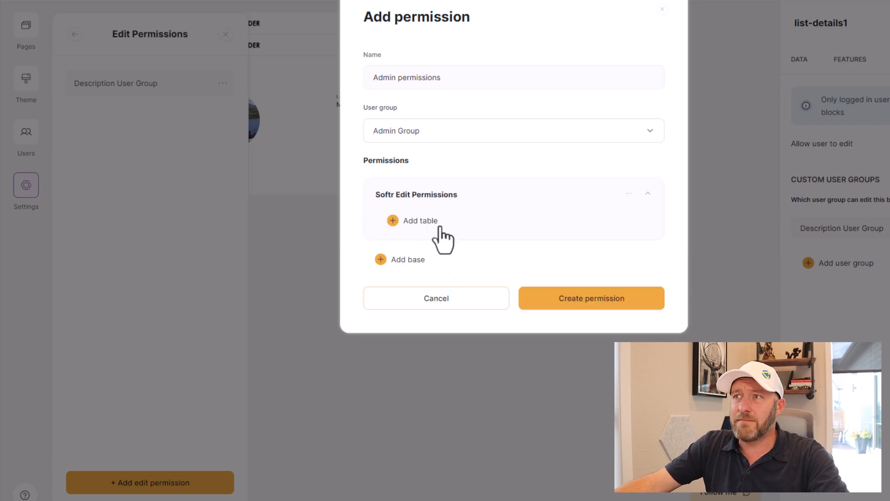
pyautogui.click(411, 220)
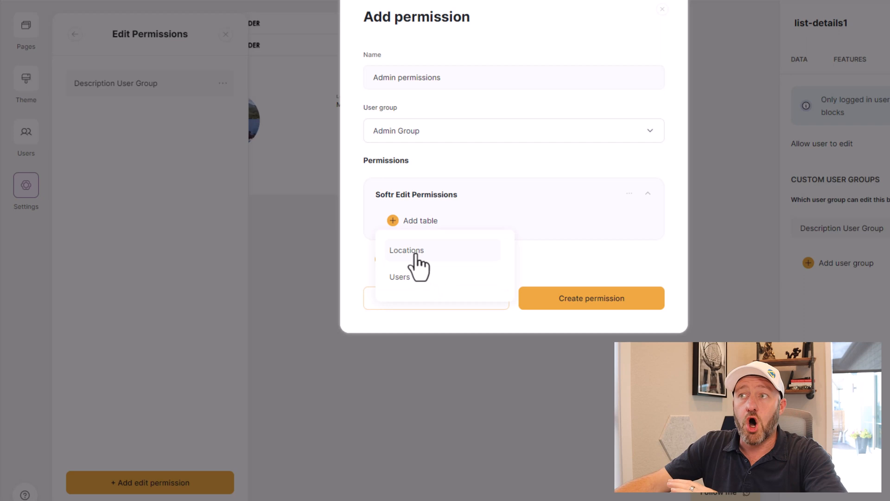
pyautogui.click(406, 251)
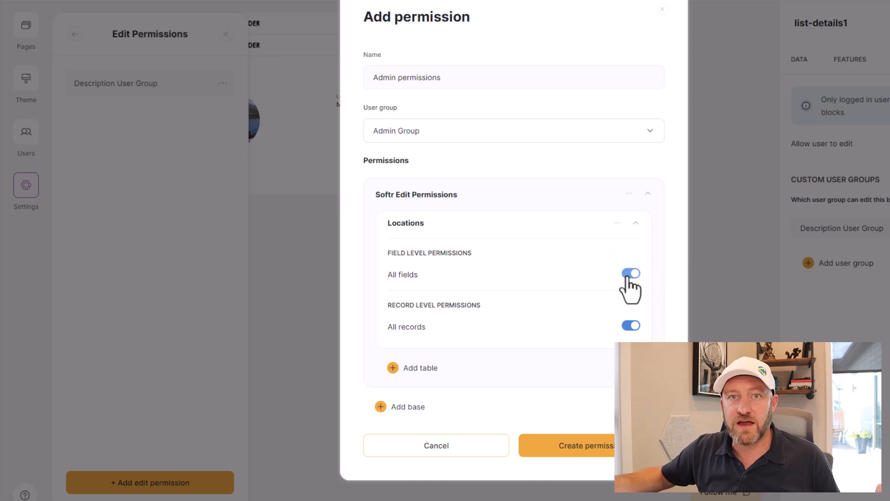
pyautogui.click(568, 445)
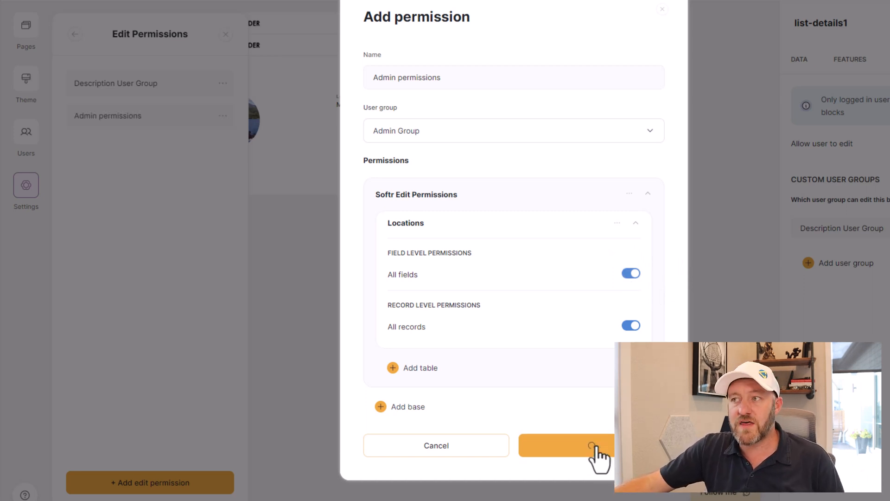
pyautogui.click(566, 445)
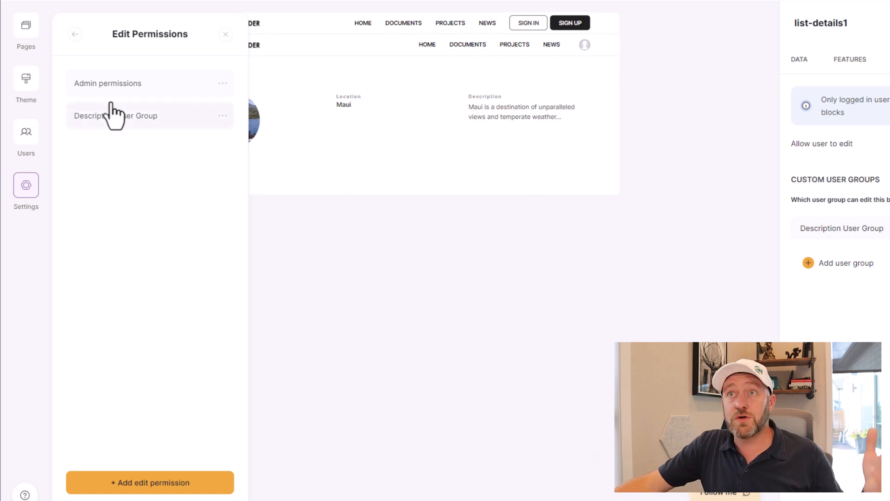
# Step: On the List details page, add Admin Group as a second editor of the details block
pyautogui.click(26, 27)
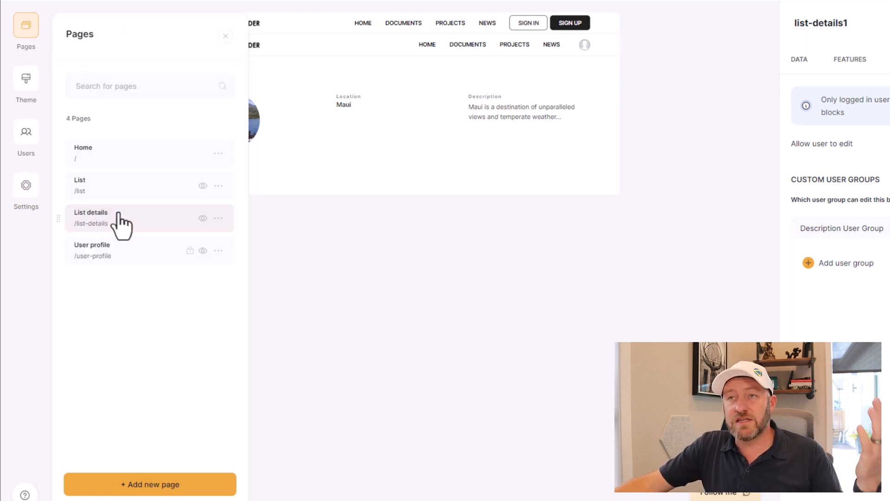
pyautogui.click(225, 36)
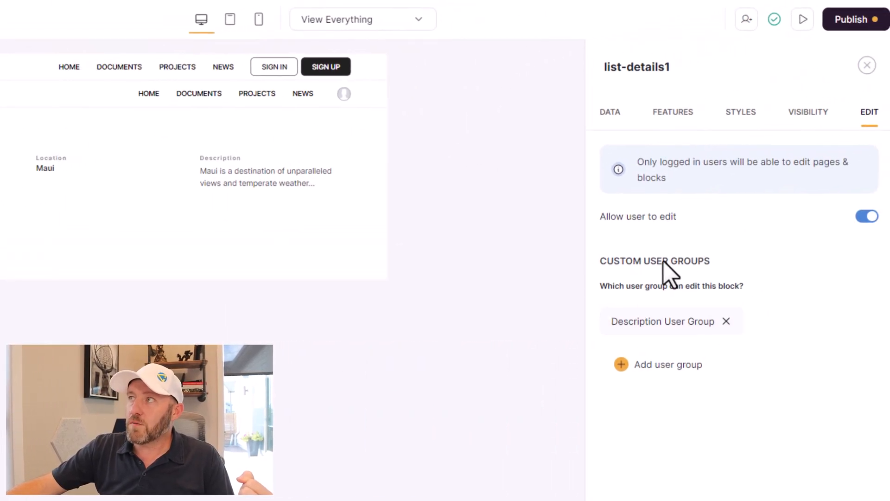
pyautogui.moveTo(877, 128)
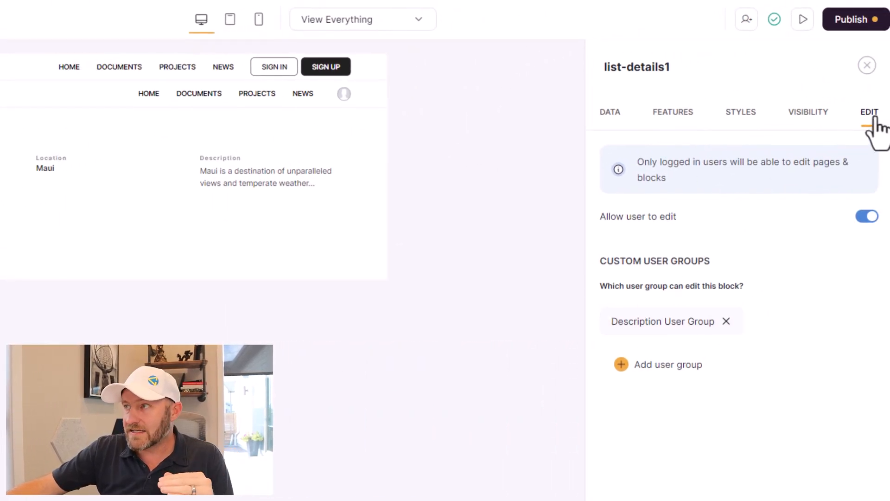
pyautogui.click(667, 363)
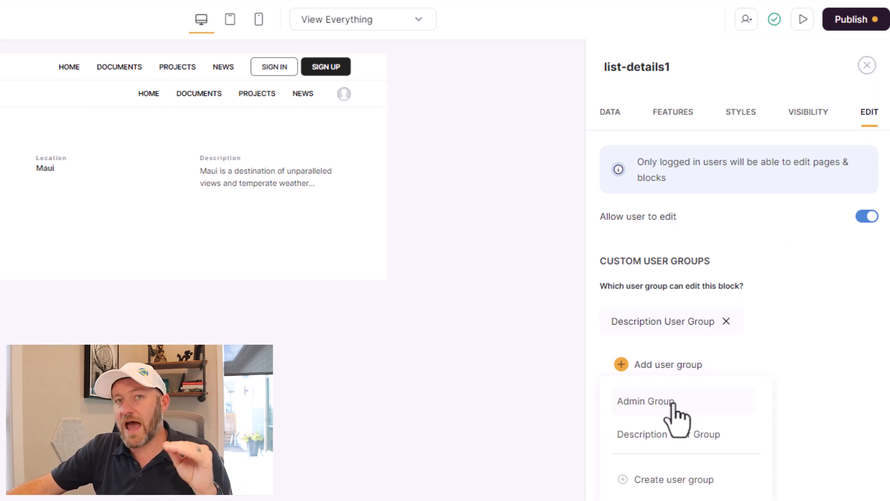
pyautogui.click(644, 401)
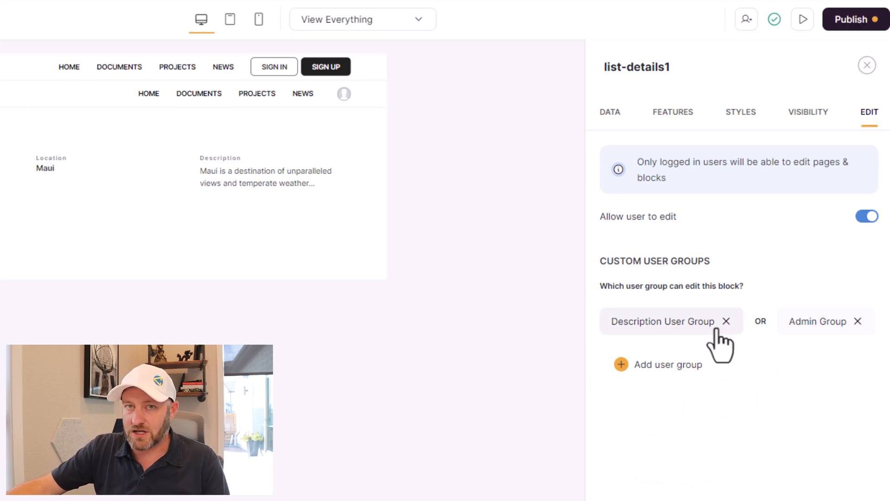
# Step: Publish the updates to the live app
pyautogui.click(850, 18)
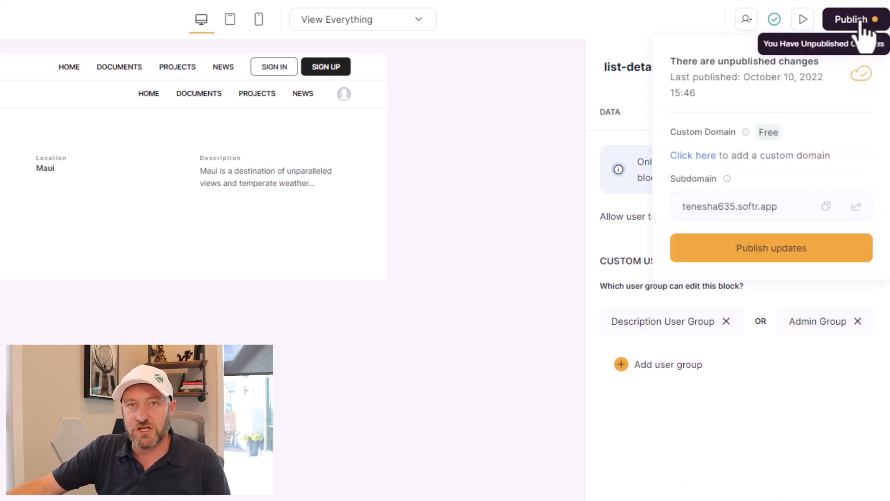
pyautogui.click(770, 247)
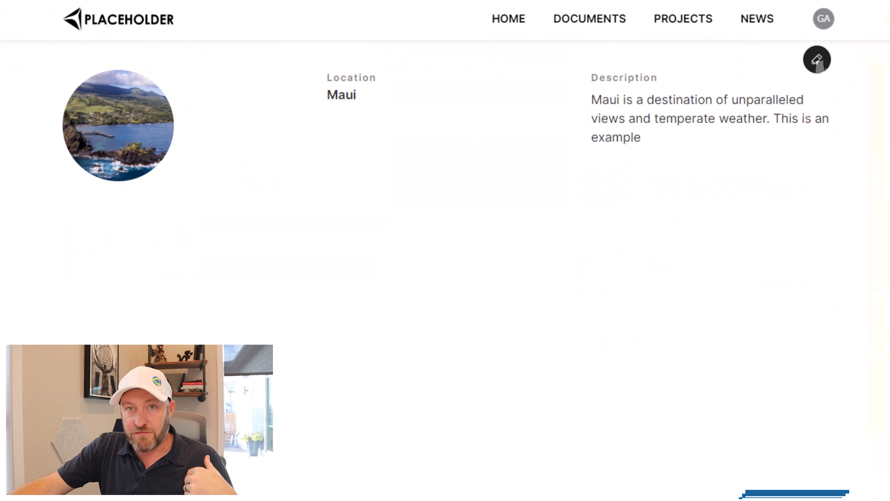
# Step: Open the live Maui record's edit form and look through its Name, Image and Description fields
pyautogui.click(816, 59)
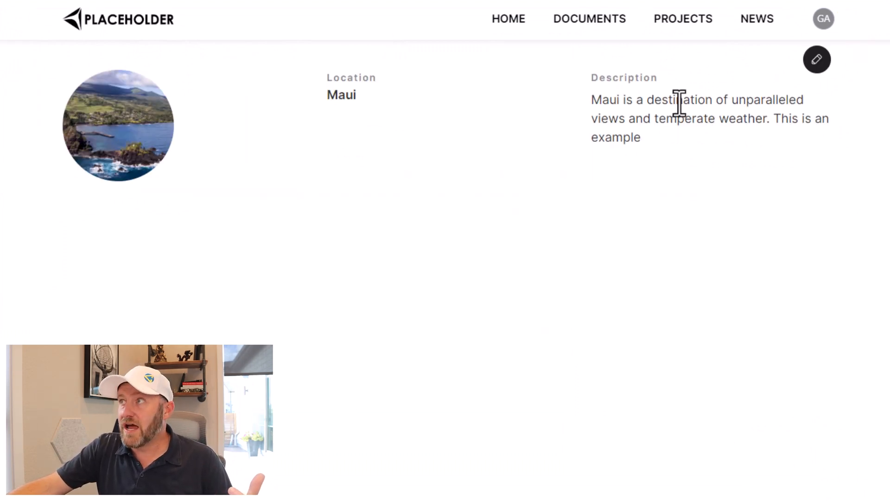
pyautogui.click(816, 60)
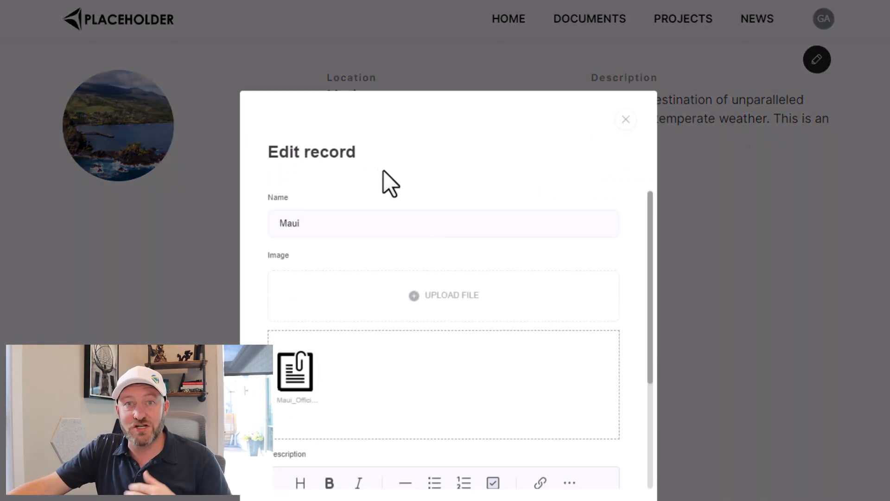
pyautogui.click(340, 223)
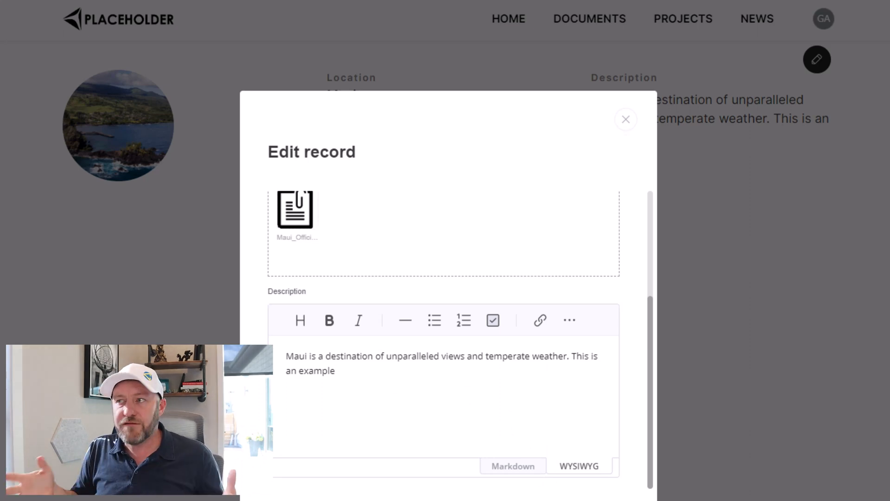
pyautogui.click(626, 119)
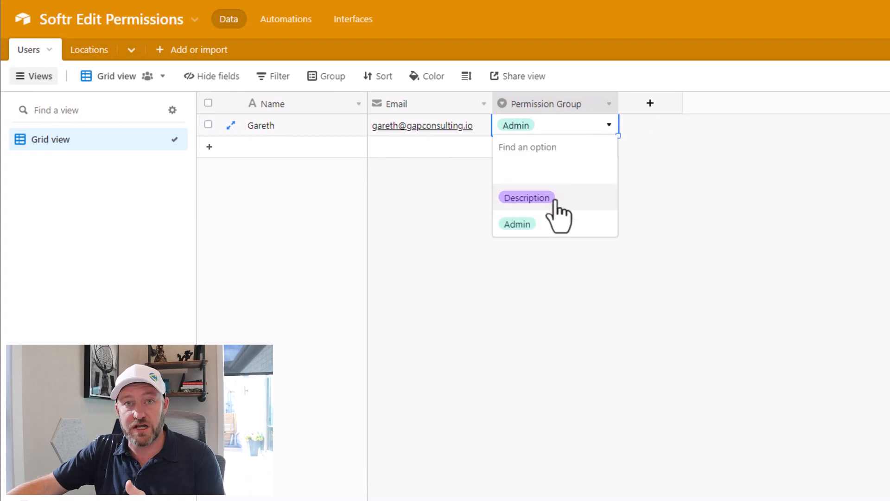
# Step: Set the user's Permission Group back to Description in the Users table
pyautogui.click(525, 196)
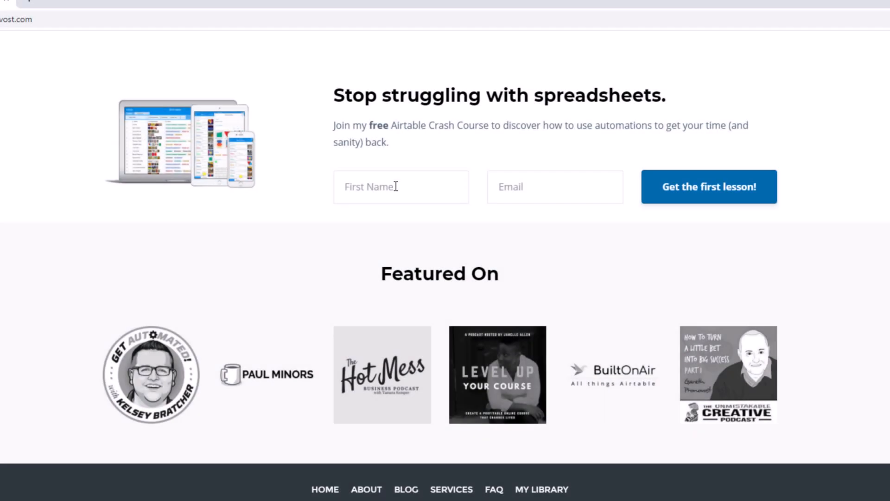
# Step: Enter 'Gareth' in the crash course signup and go to the Services consulting page
pyautogui.write('Gareth')
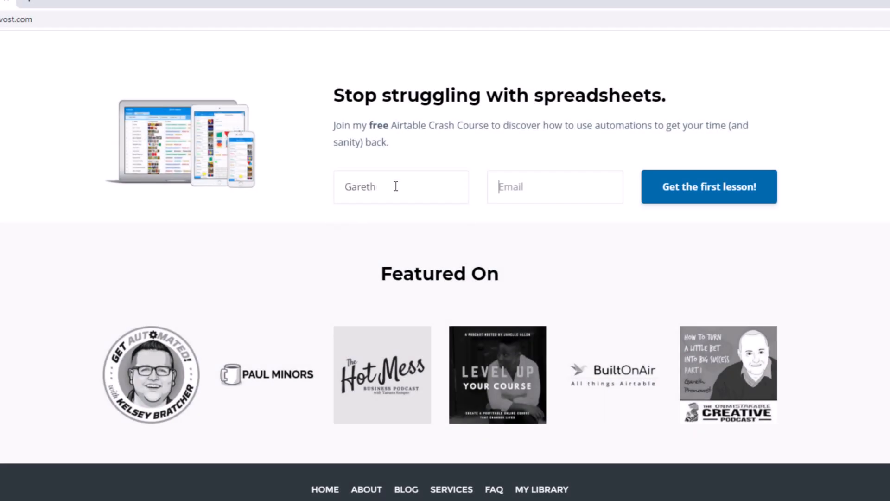
pyautogui.click(555, 186)
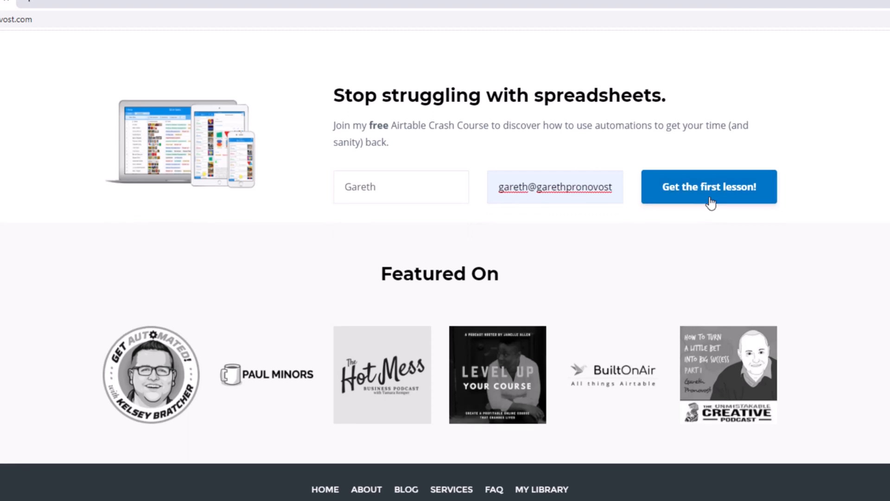
pyautogui.scroll(-3)
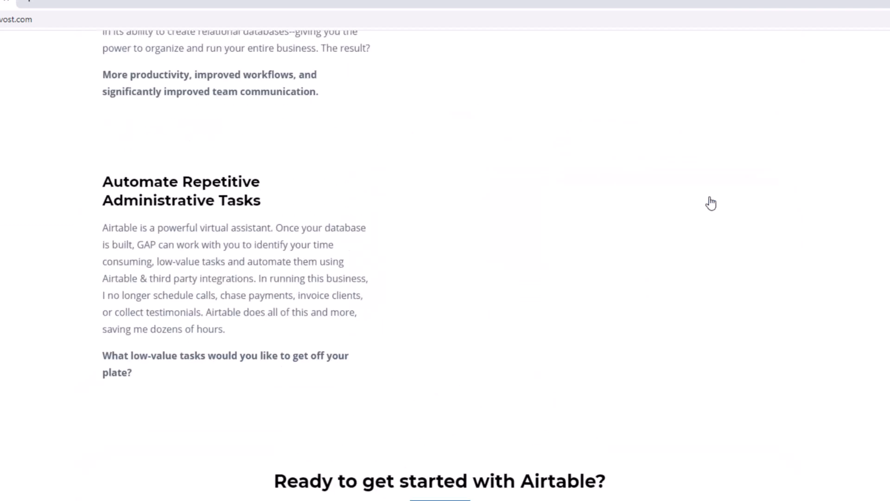
pyautogui.scroll(3)
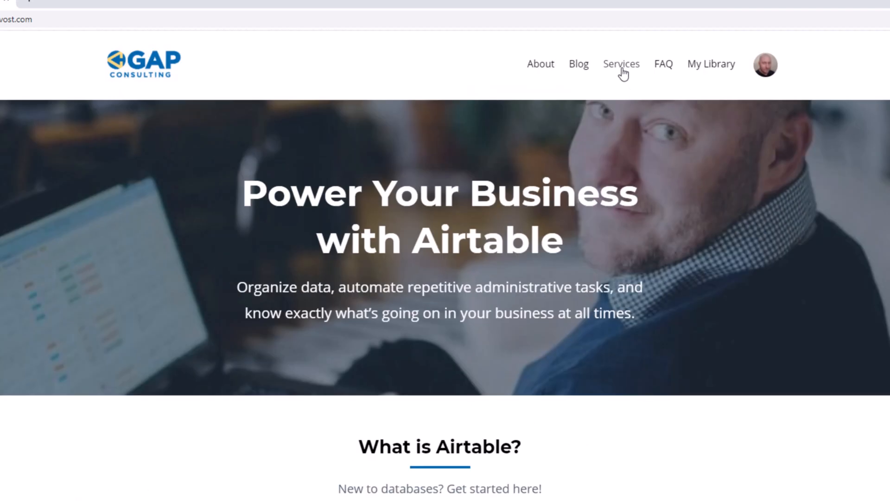
pyautogui.click(621, 64)
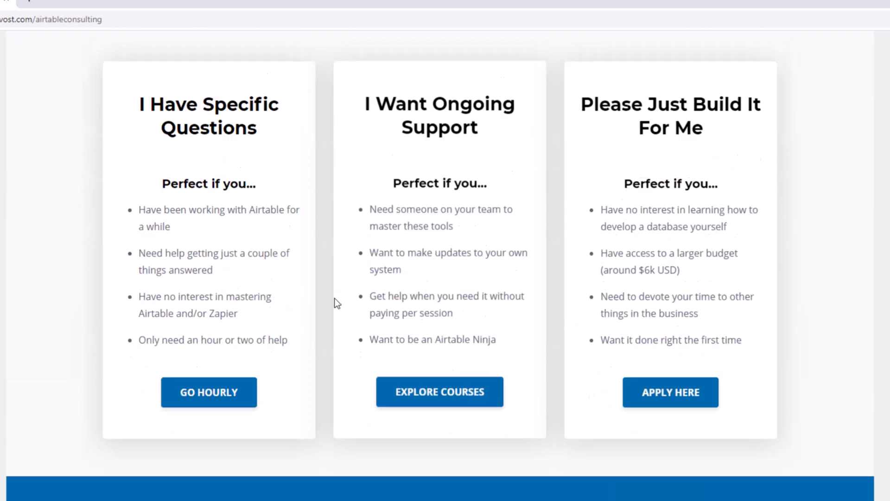